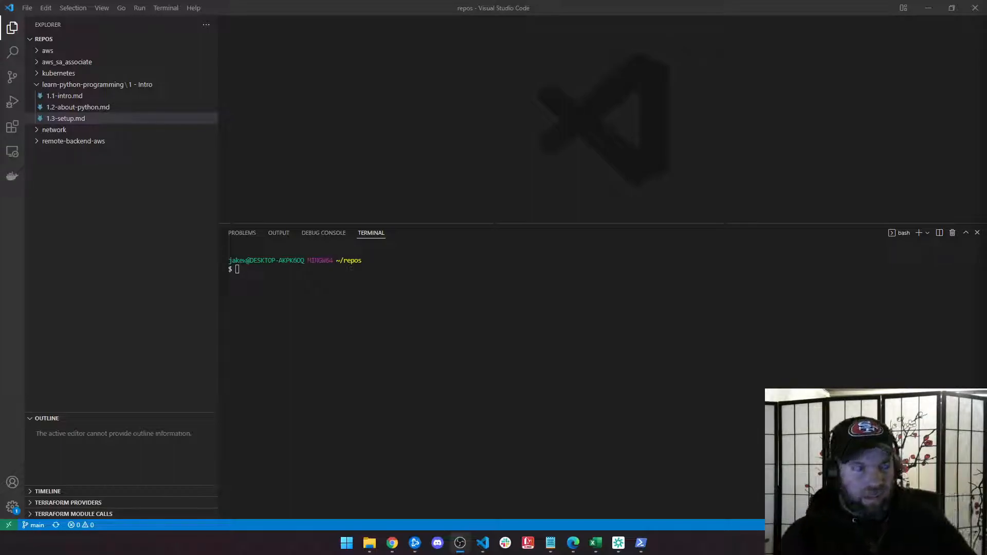
mouse_move(151, 181)
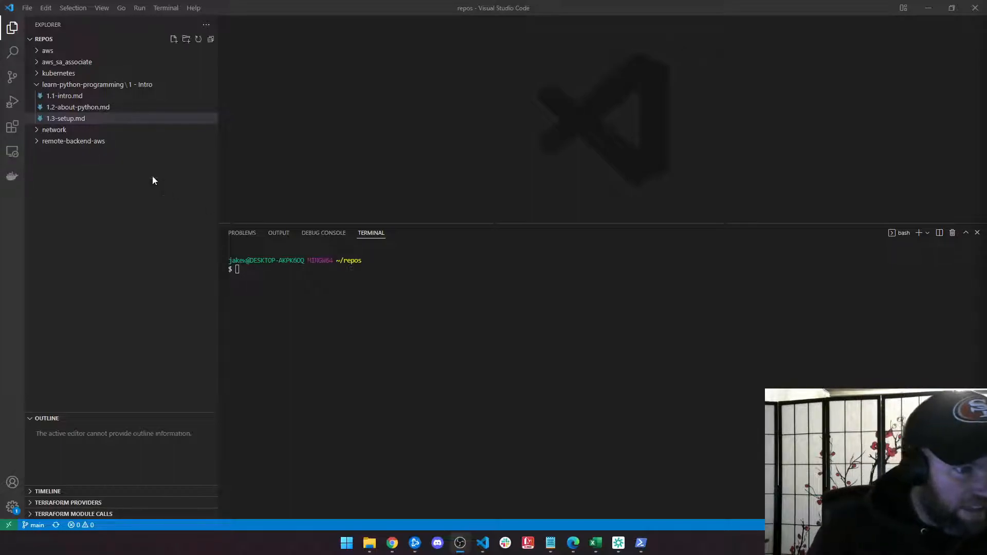
Collapse the learn-python-programming folder in the Explorer to hide its lesson files.
click(97, 84)
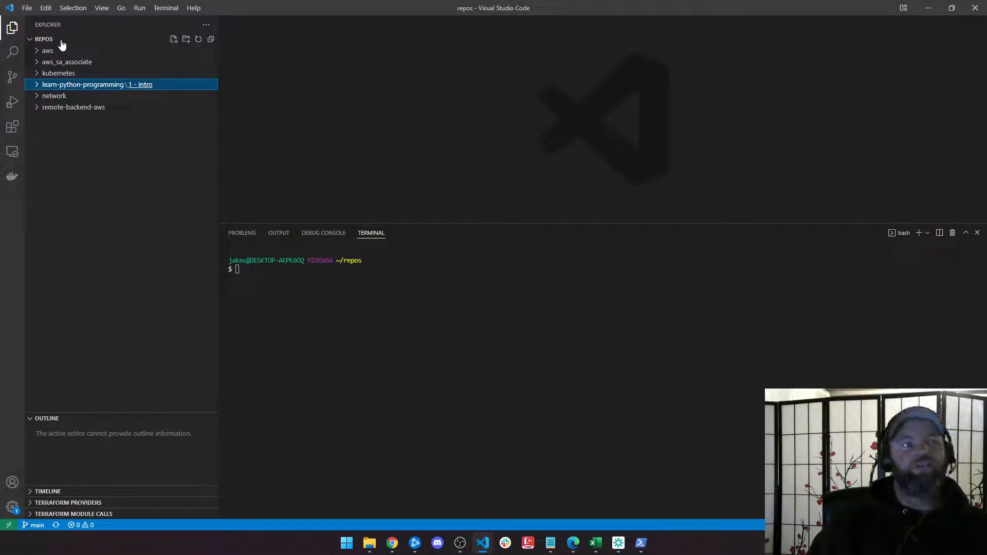
mouse_move(47, 50)
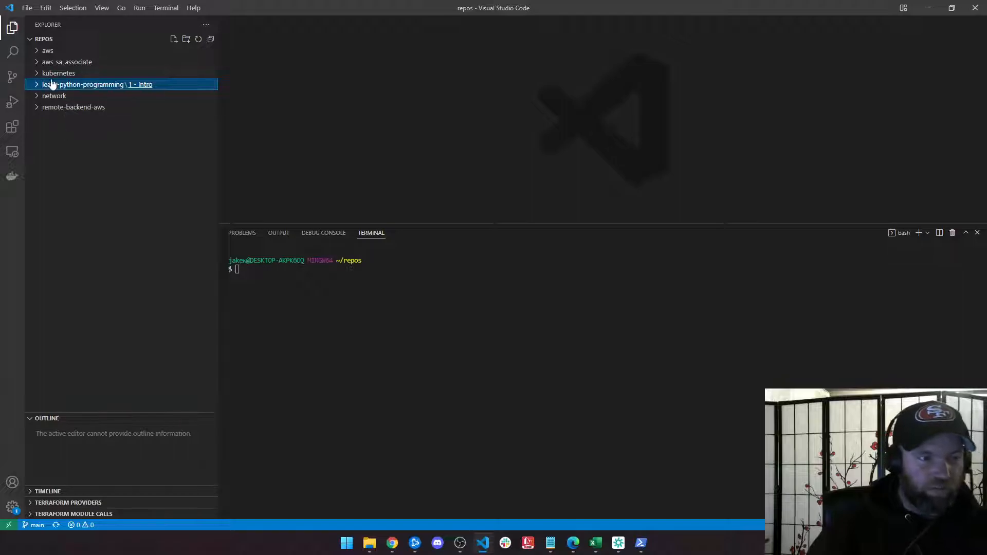
mouse_move(73, 107)
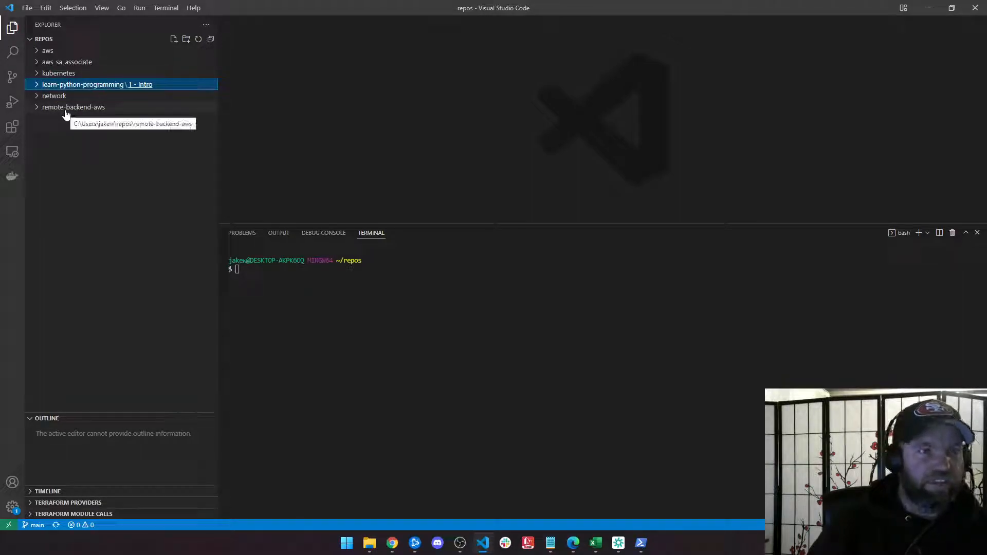
mouse_move(66, 112)
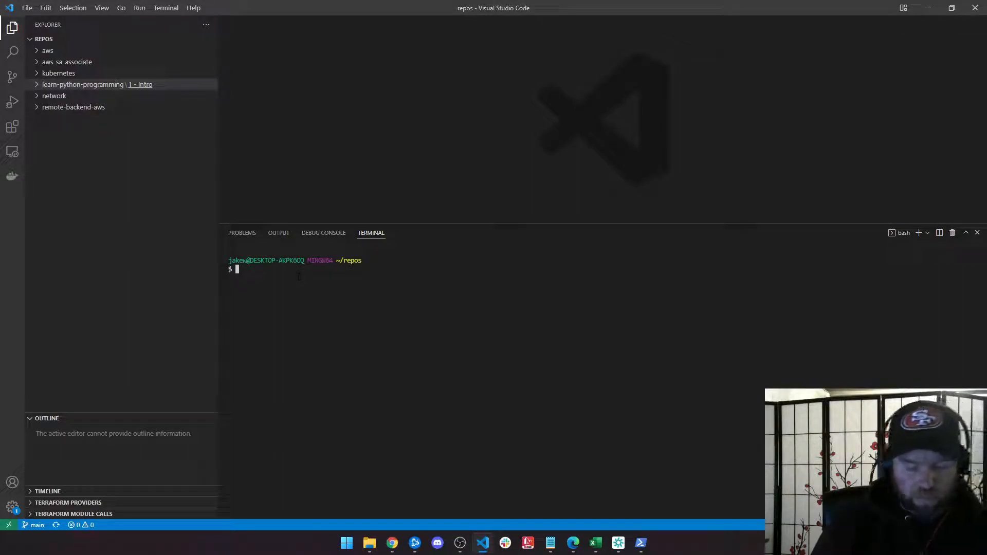
Run mkdir clientA and mkdir clientB in the bash terminal.
text(mkd)
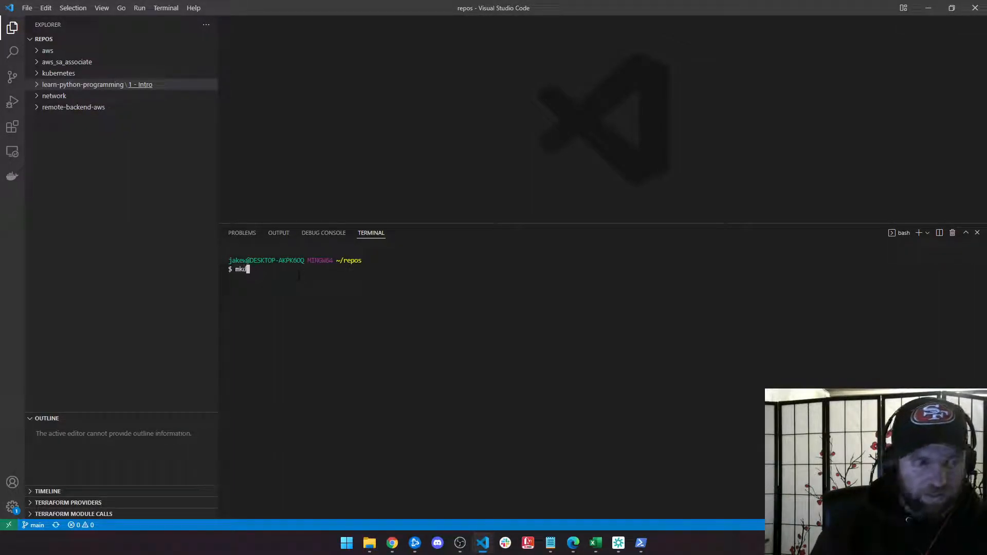
text(dir)
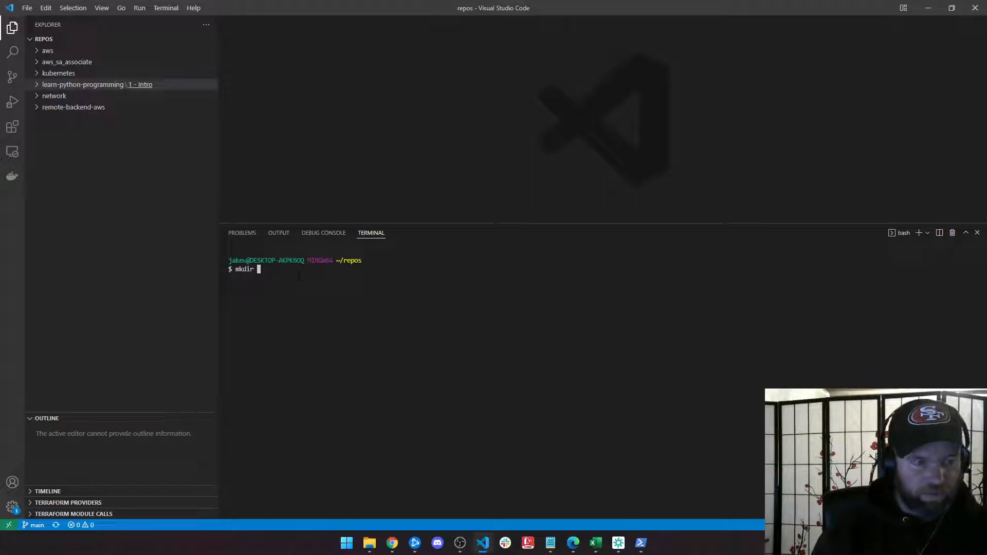
text(clientA)
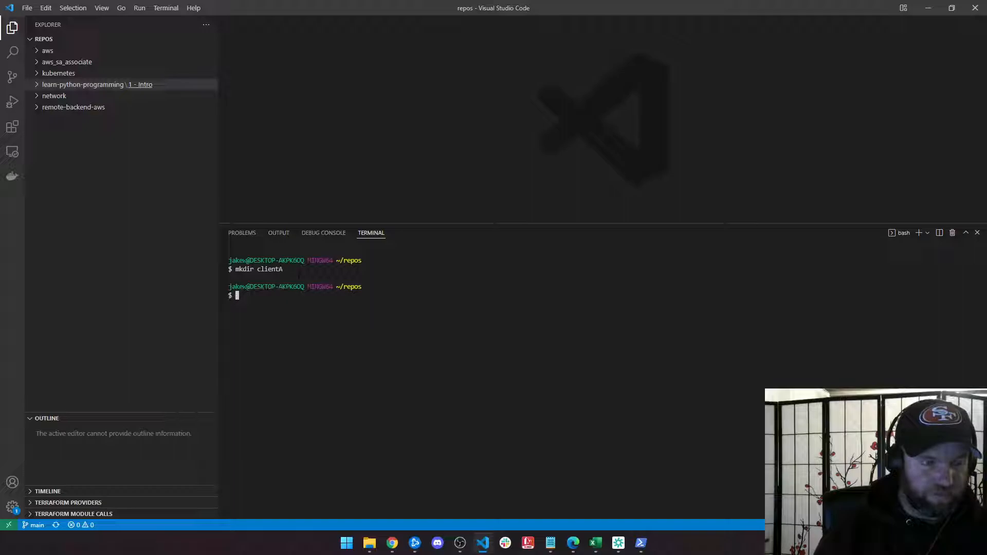
text(mkdir clientB)
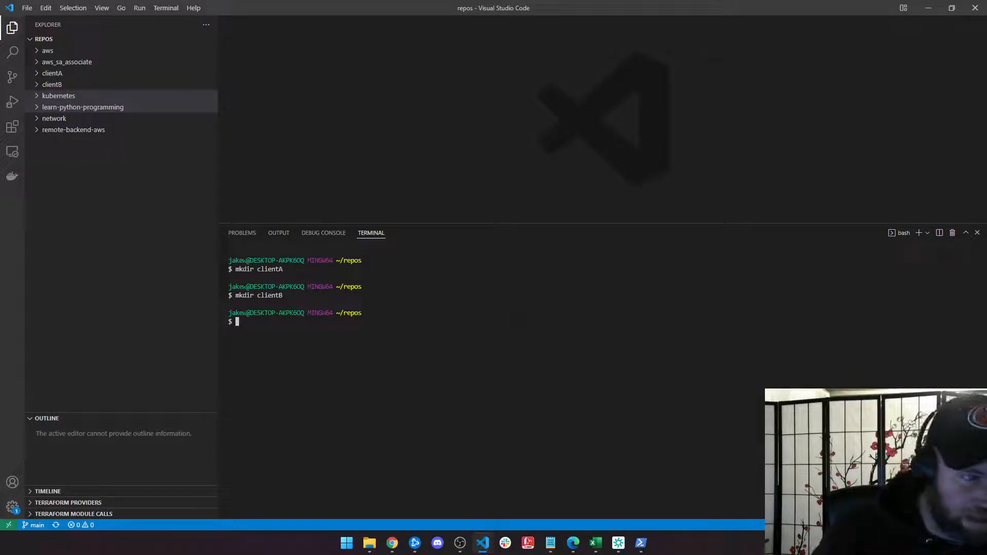
double_click(270, 269)
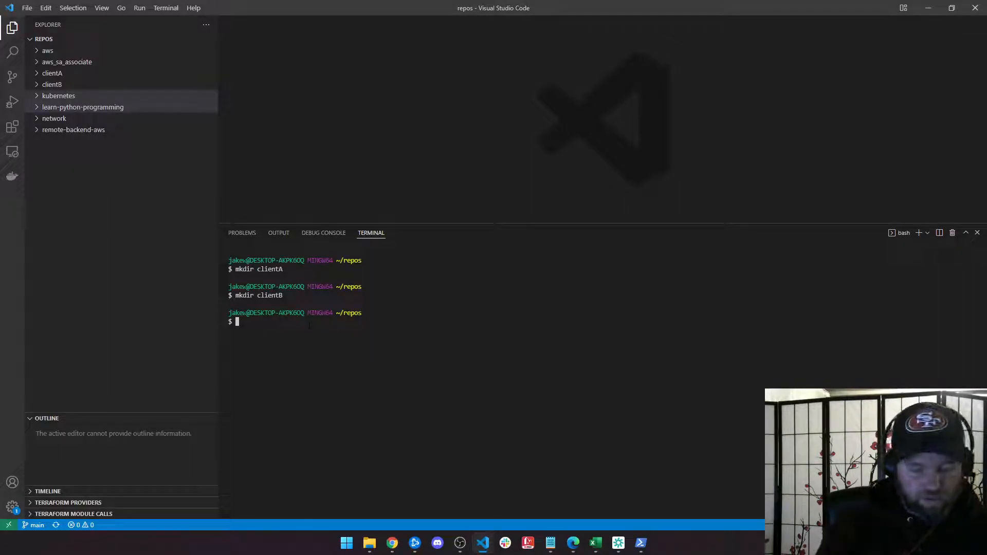
Change into clientA and run where python to list two installed interpreters.
text(cd clientA)
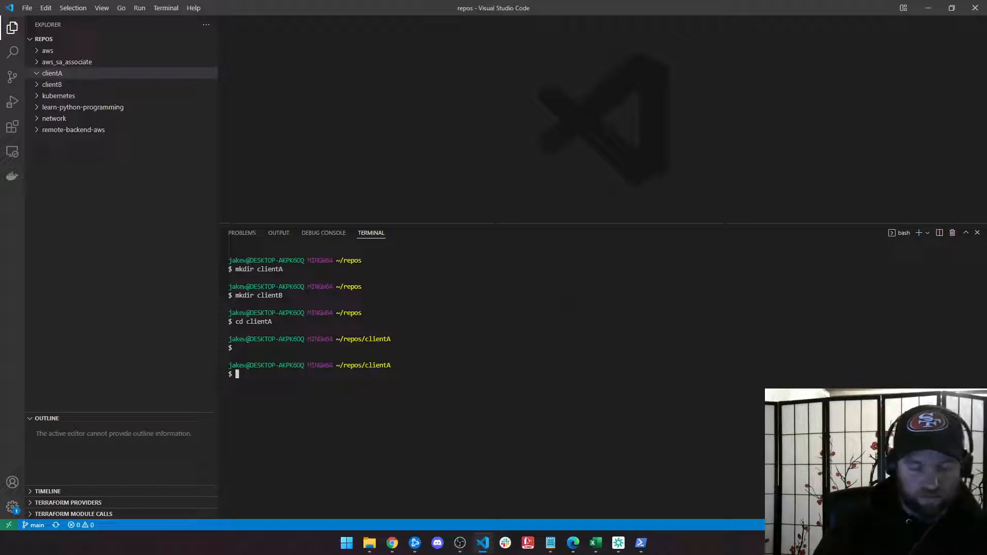
text(where python)
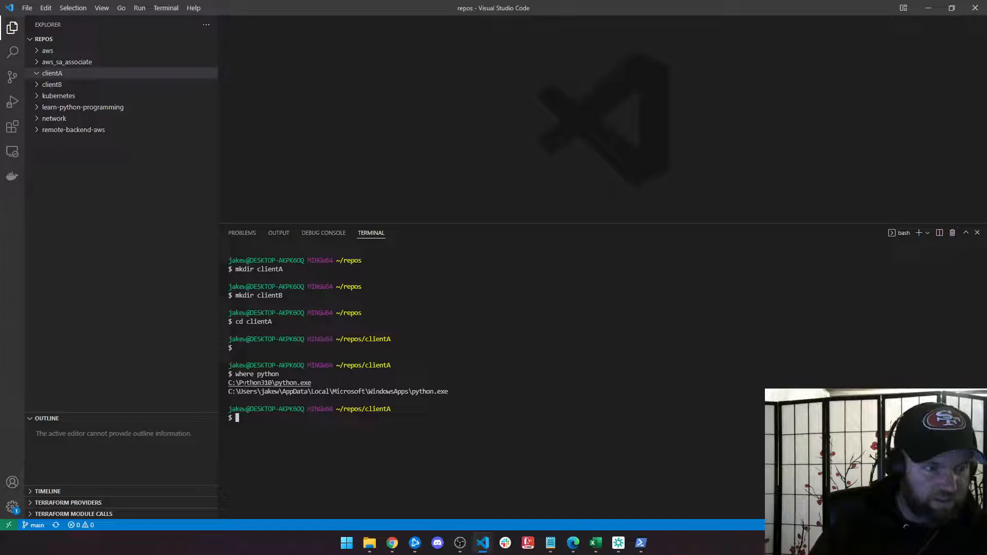
mouse_move(269, 382)
text(python)
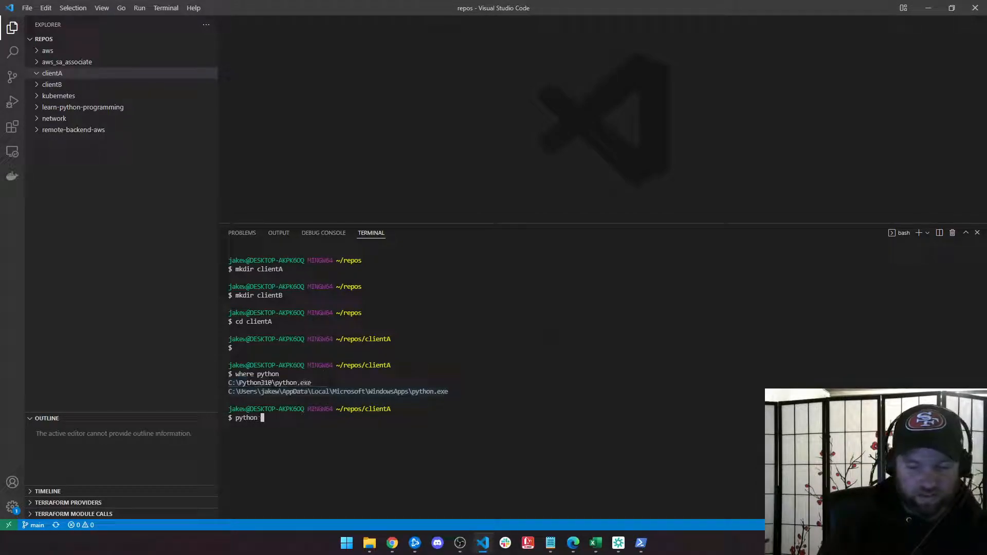
Run python -m venv automated to create the automated environment in clientA.
text(-)
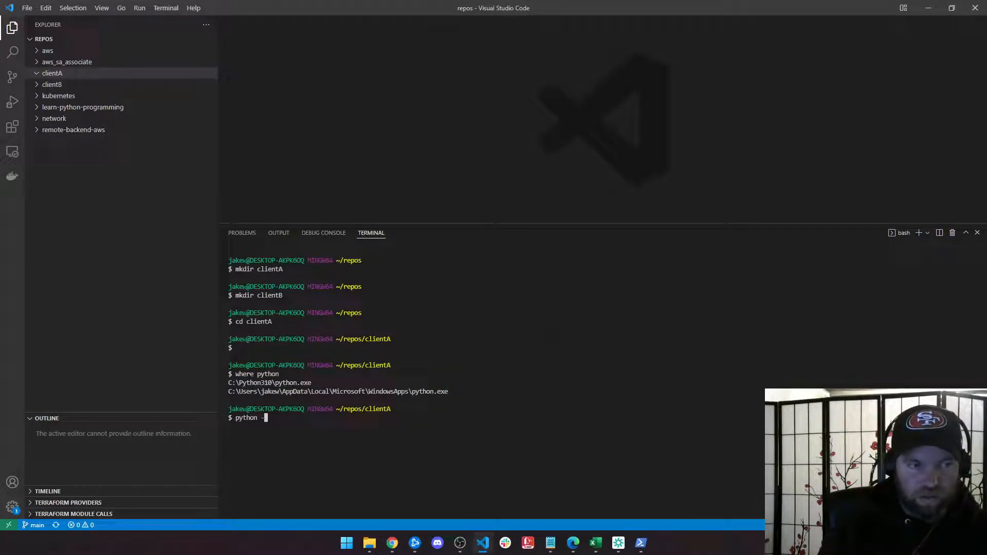
text(m)
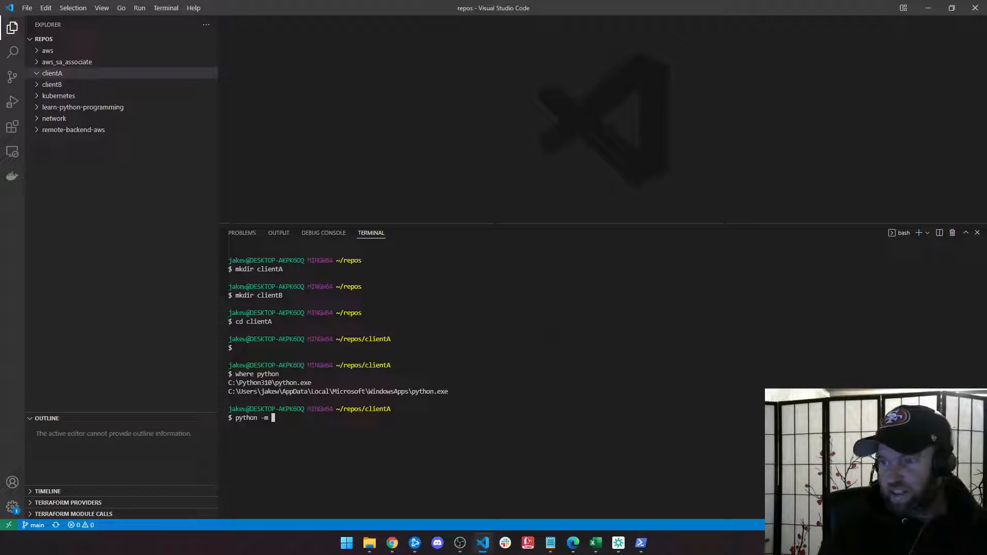
text(ve)
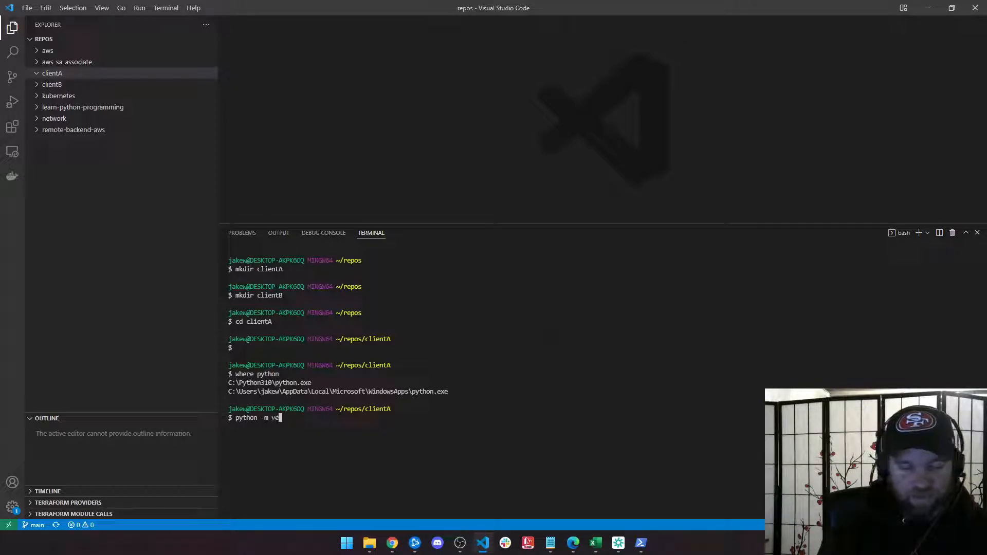
text(nv)
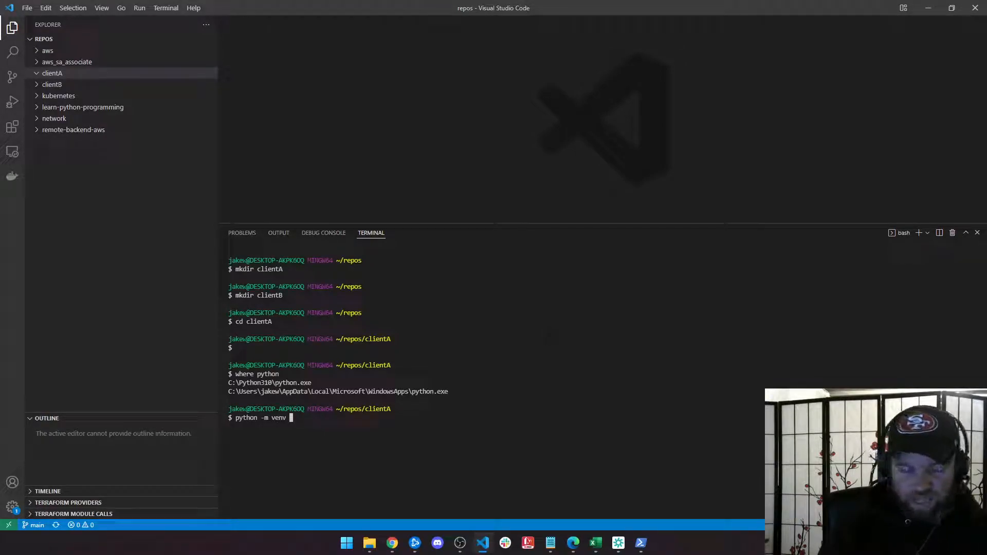
text(automated)
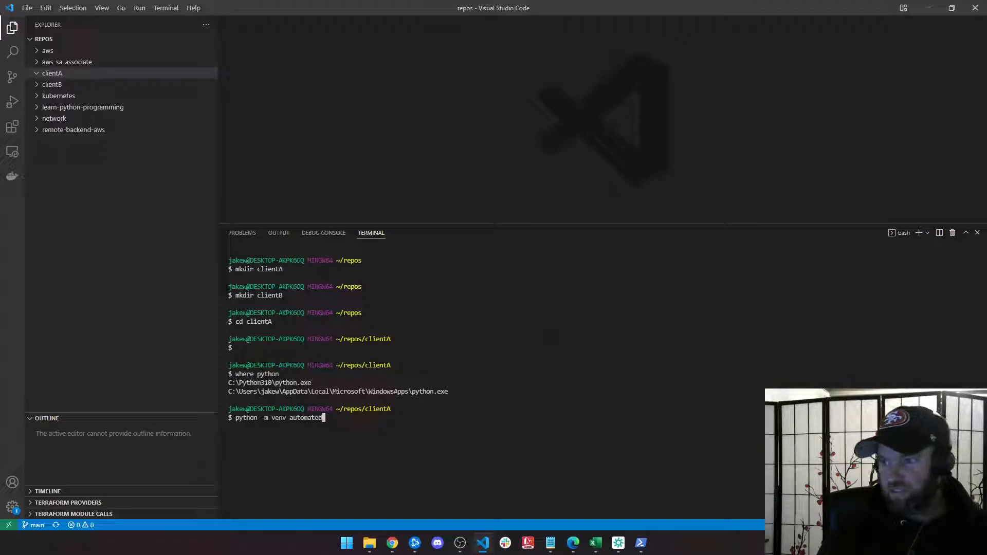
text(1)
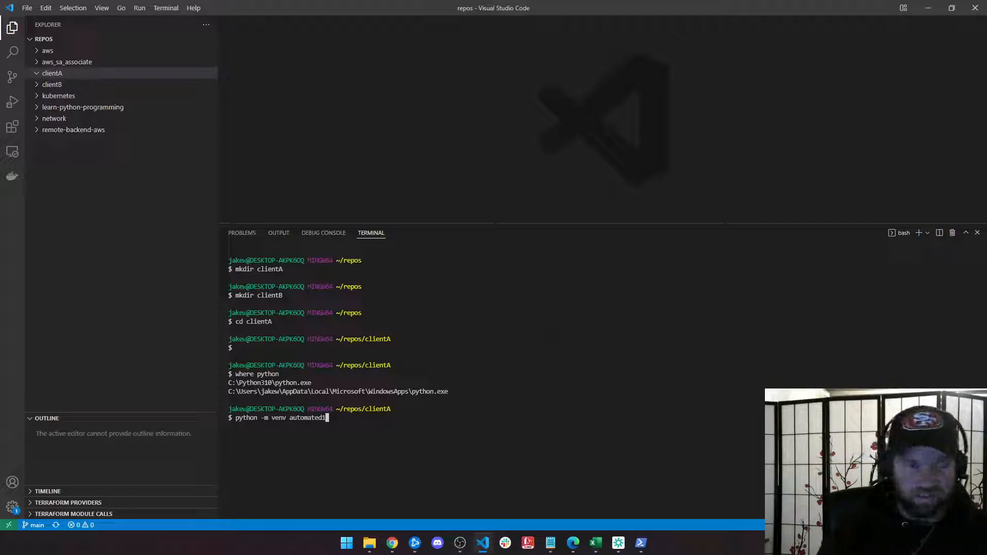
key(Backspace)
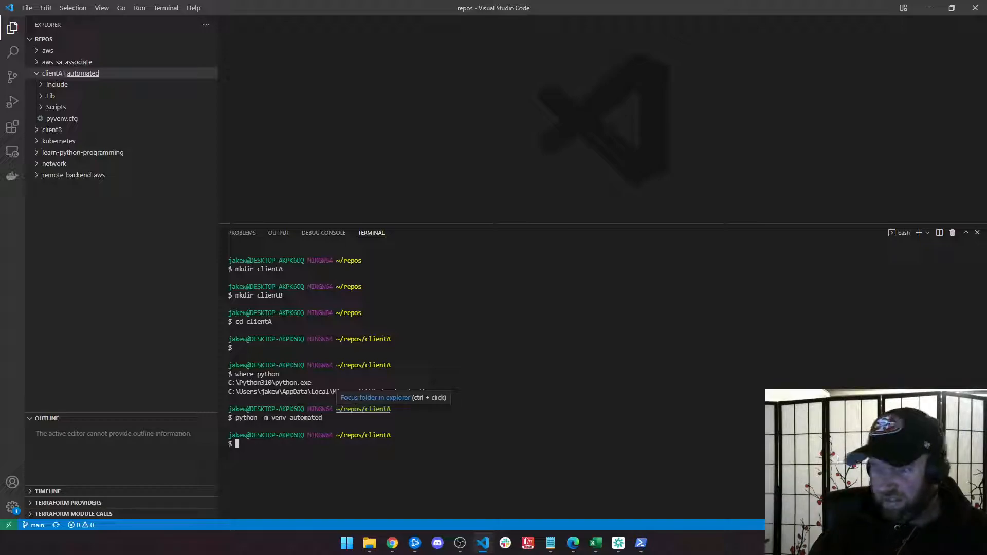
Run a failed check python, then where python, and briefly expand the Scripts folder.
text(check python)
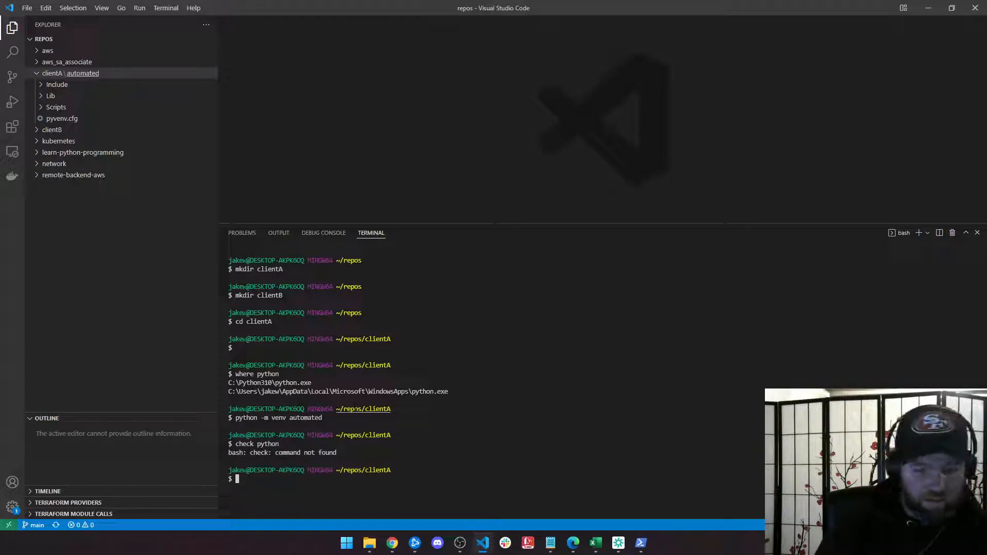
text(where python)
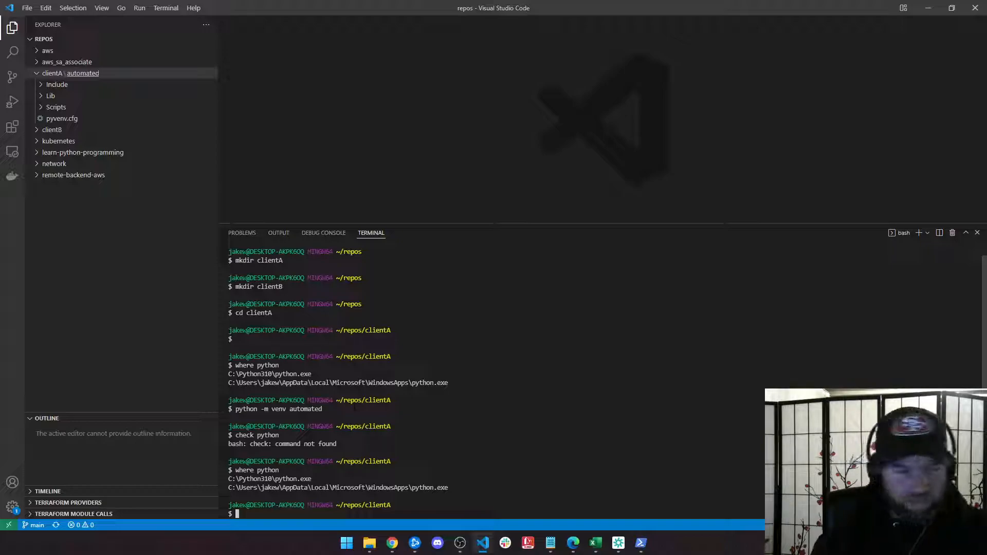
text(cd)
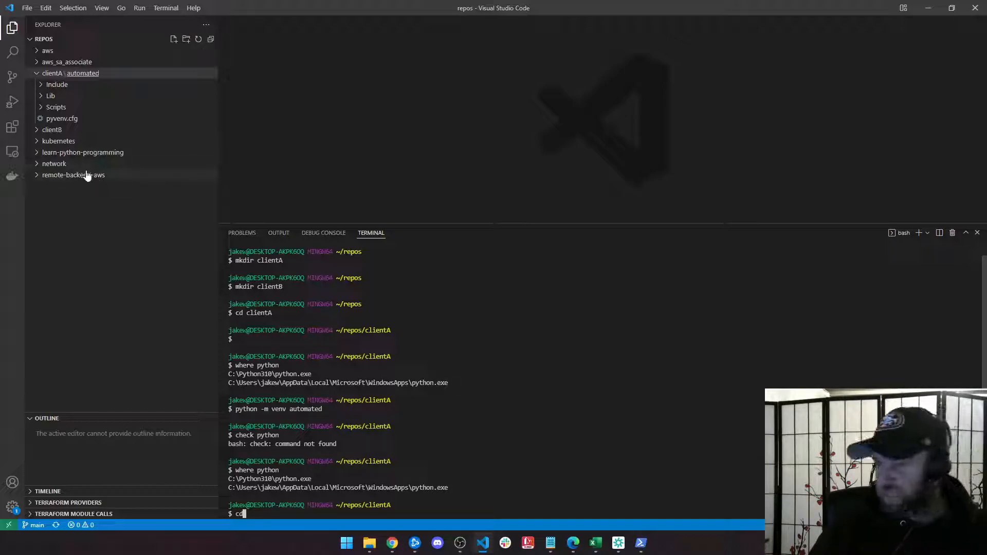
click(56, 106)
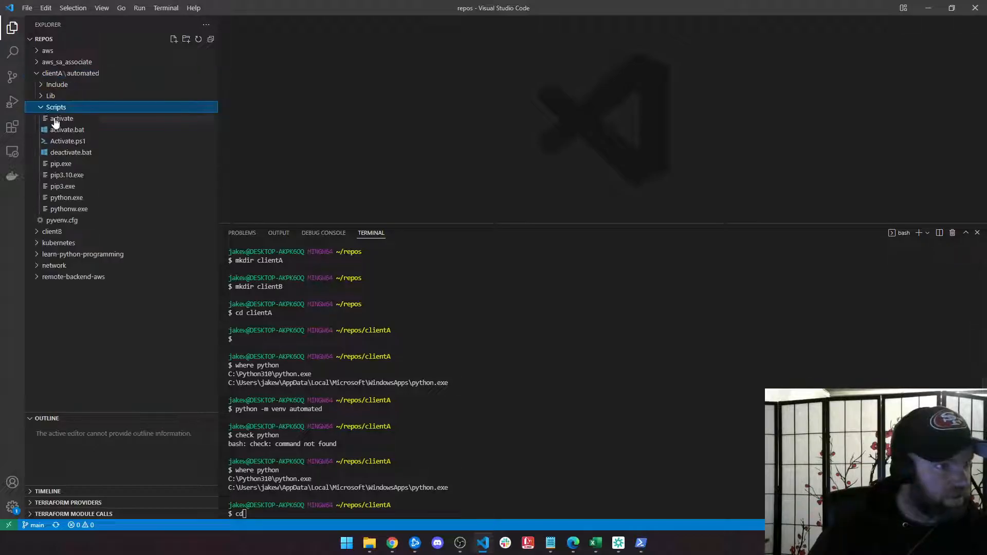
mouse_move(58, 194)
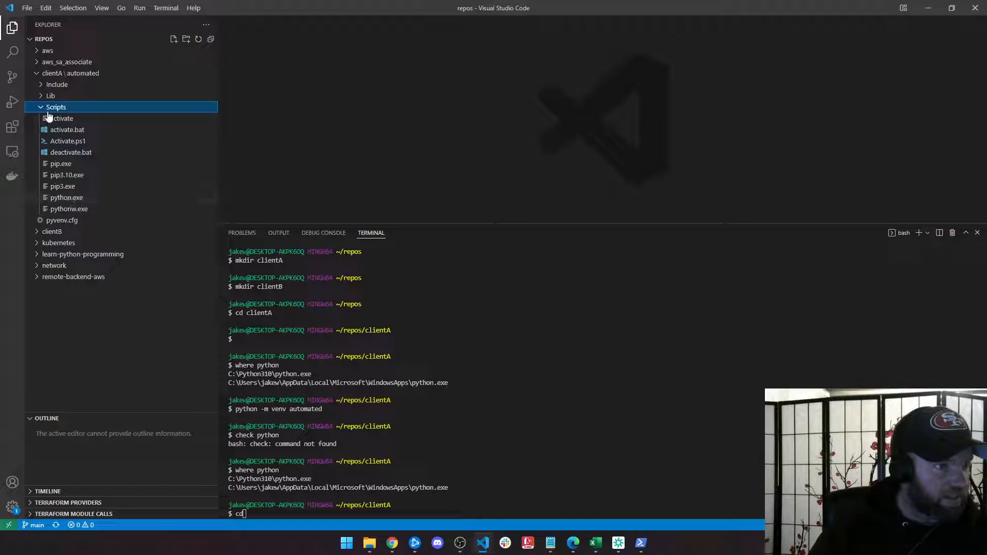
click(40, 106)
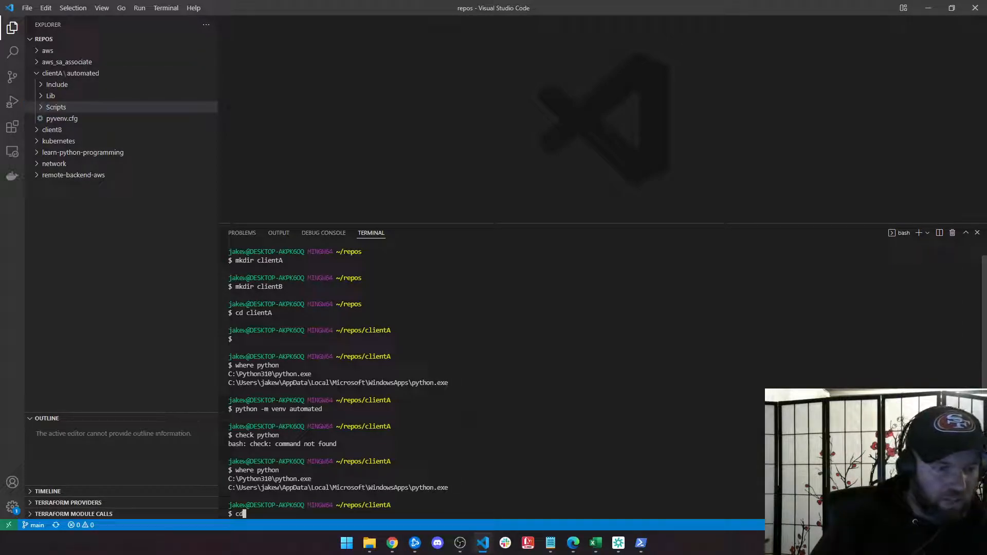
Move into the automated Scripts folder and try activate, which bash reports as not found.
text(Scripts/)
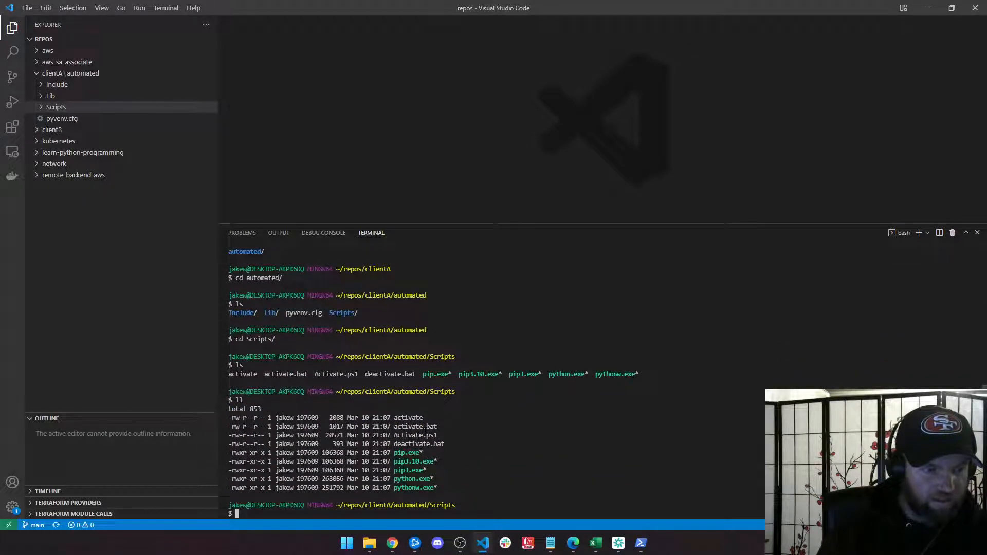
text(activate)
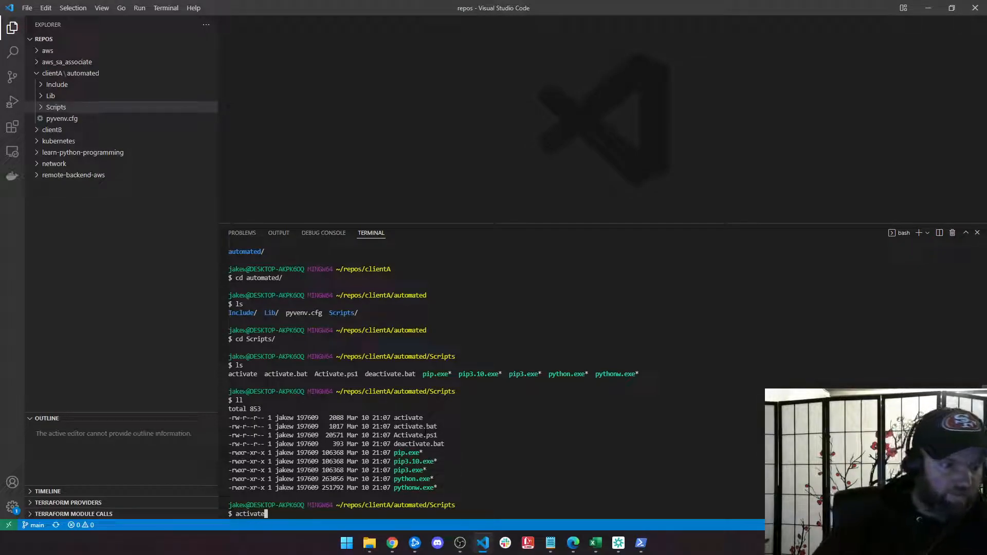
click(56, 107)
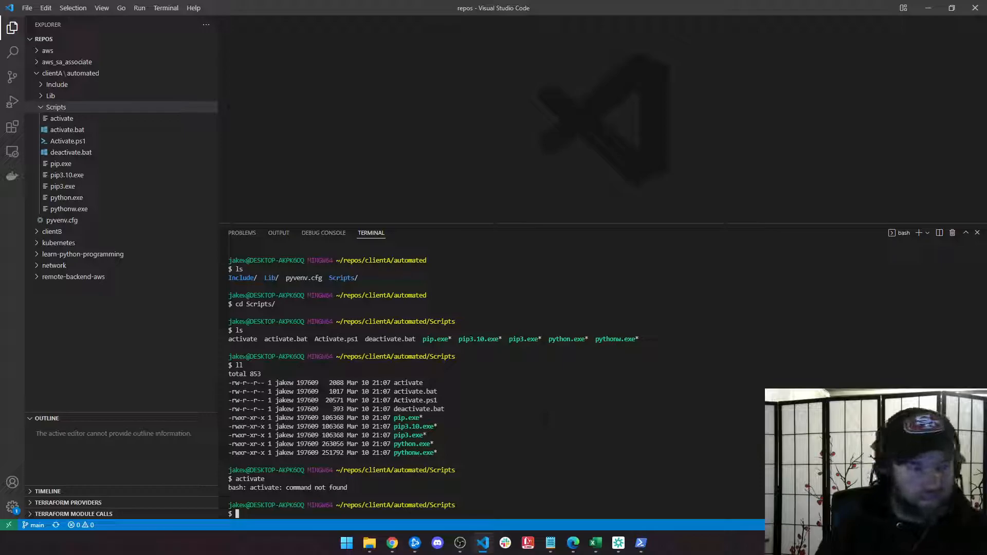
text(activate)
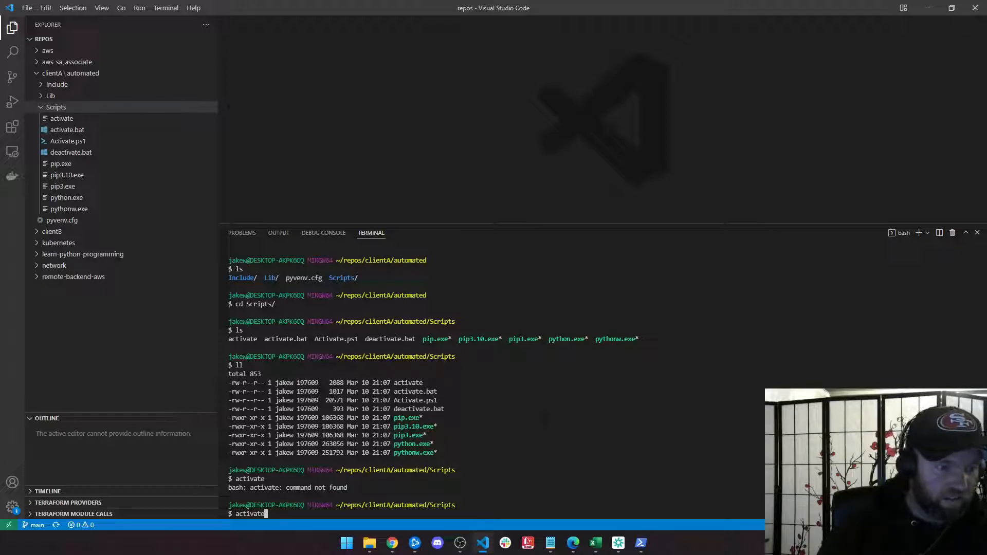
key(Backspace)
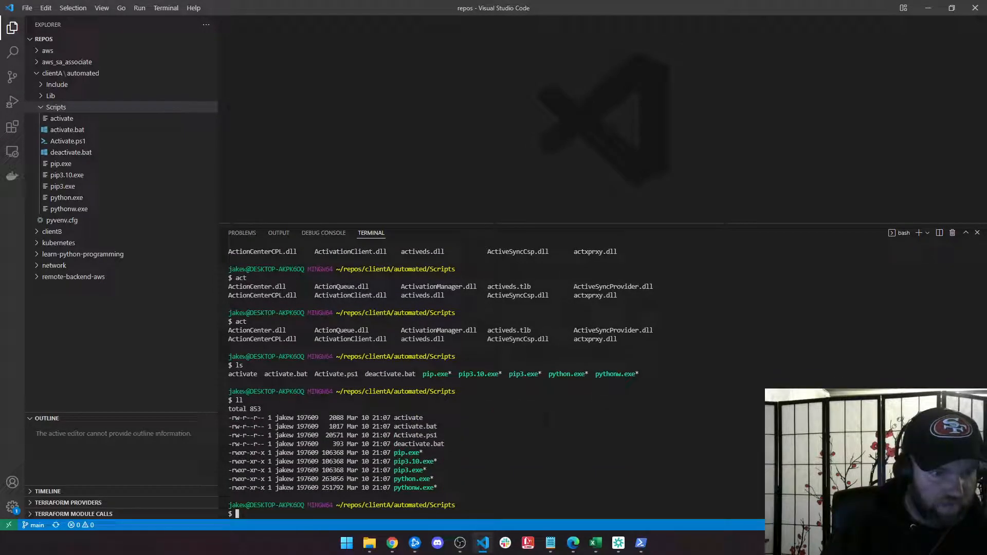
text(act)
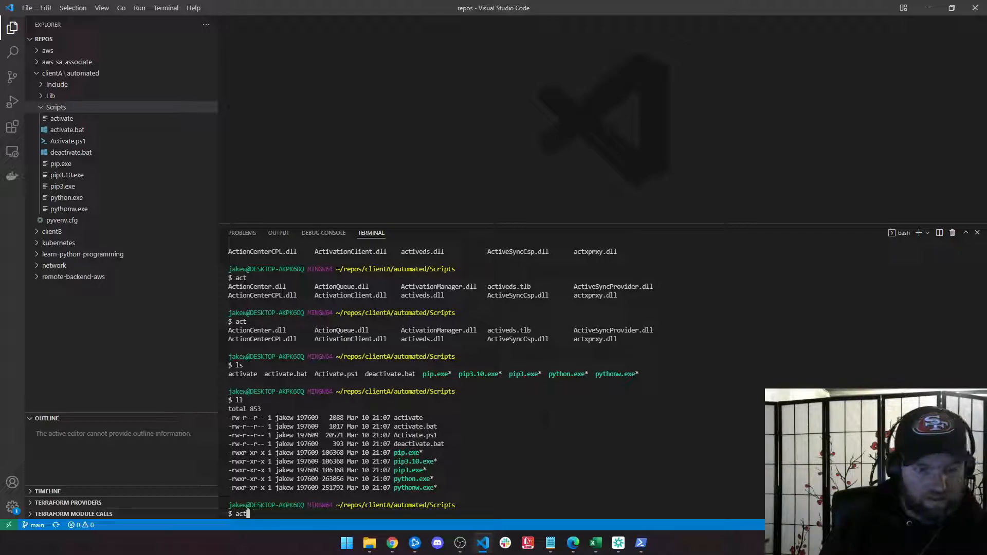
text(ivate.bat)
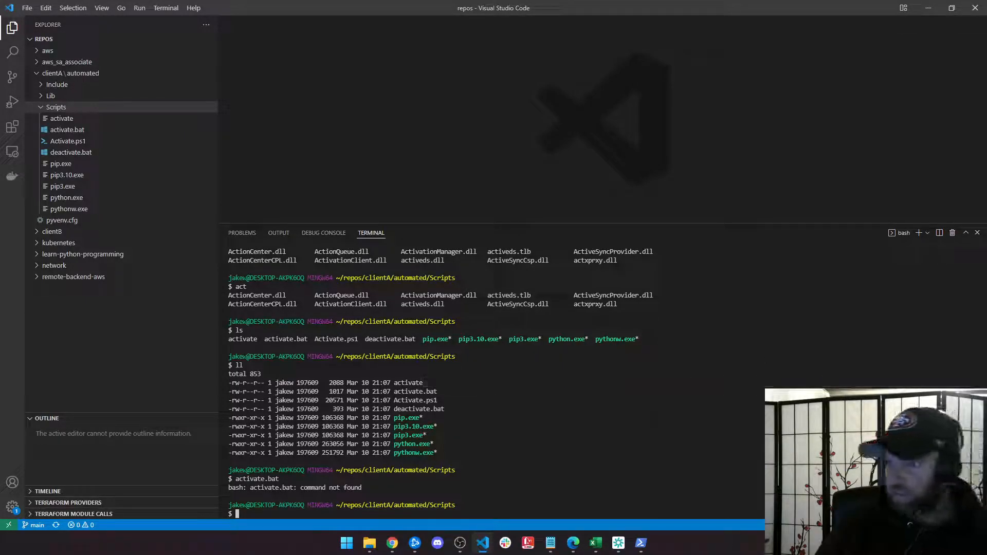
text(cd)
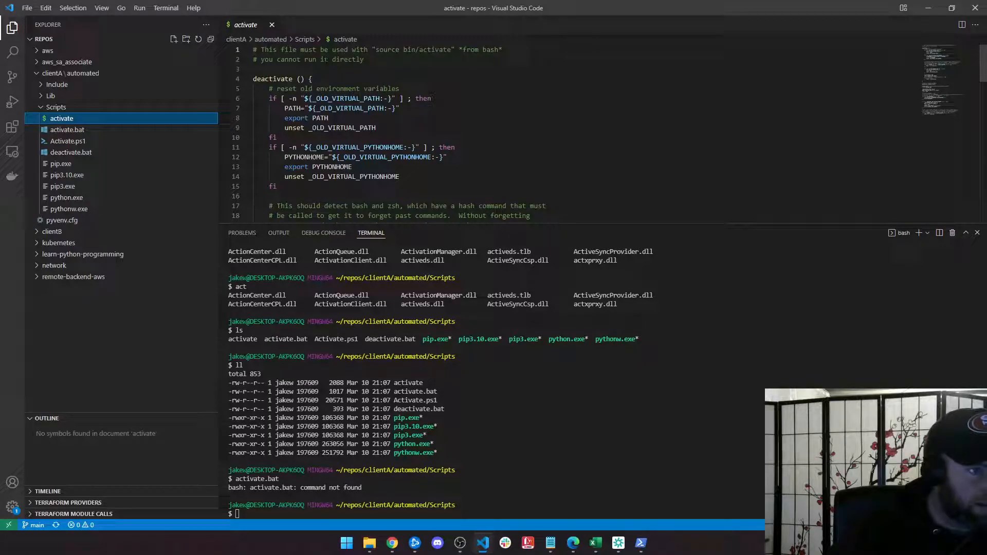
Read through the activate script, then open and scroll through activate.bat.
scroll(down, 3)
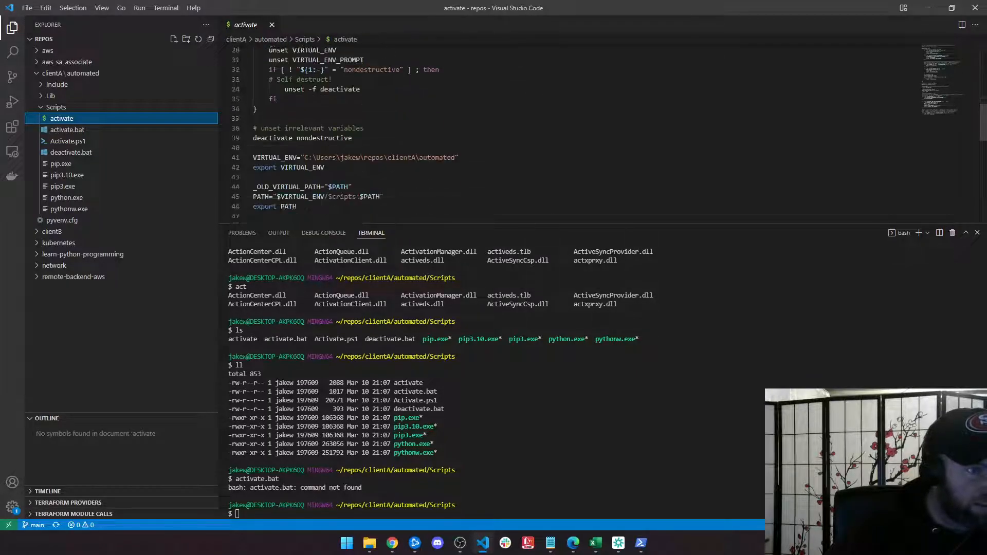
scroll(down, 3)
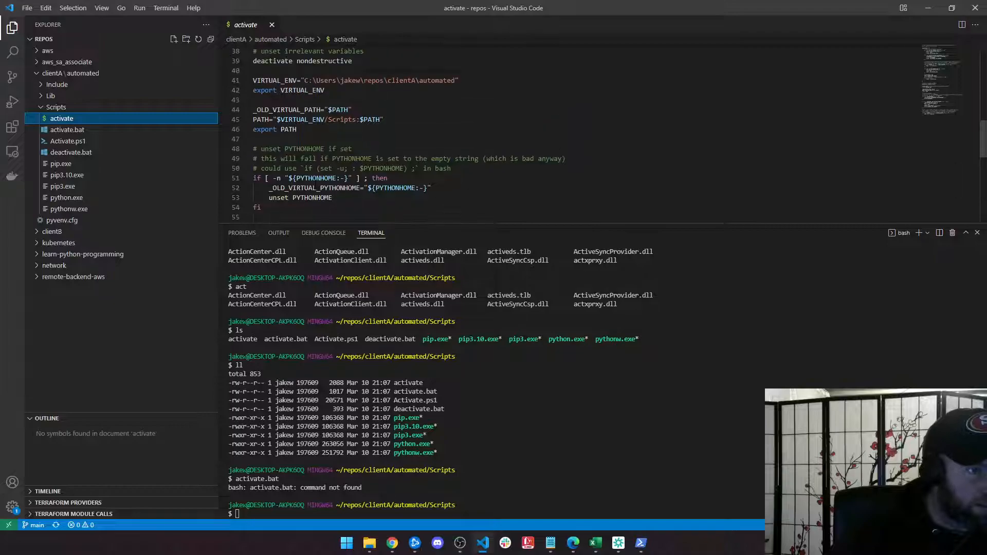
scroll(down, 3)
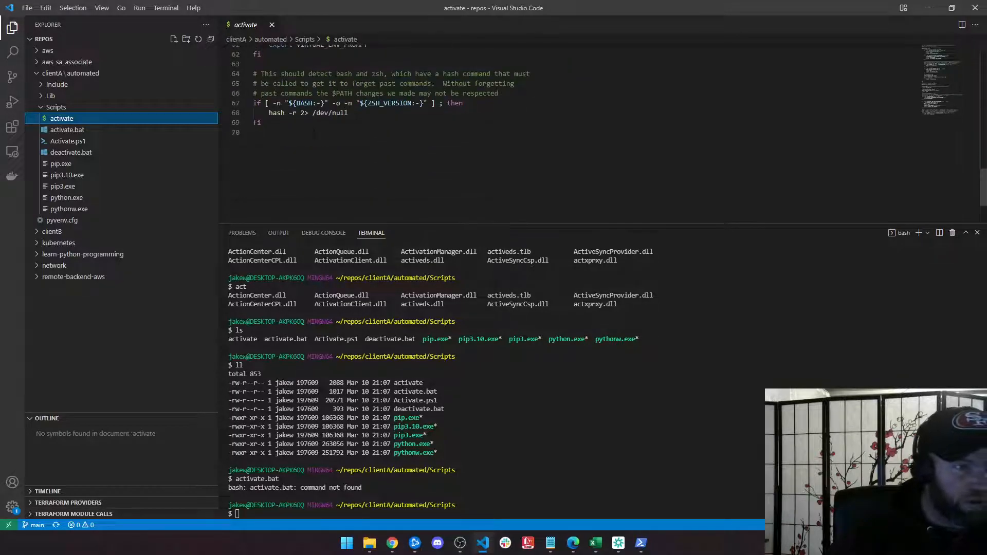
click(66, 129)
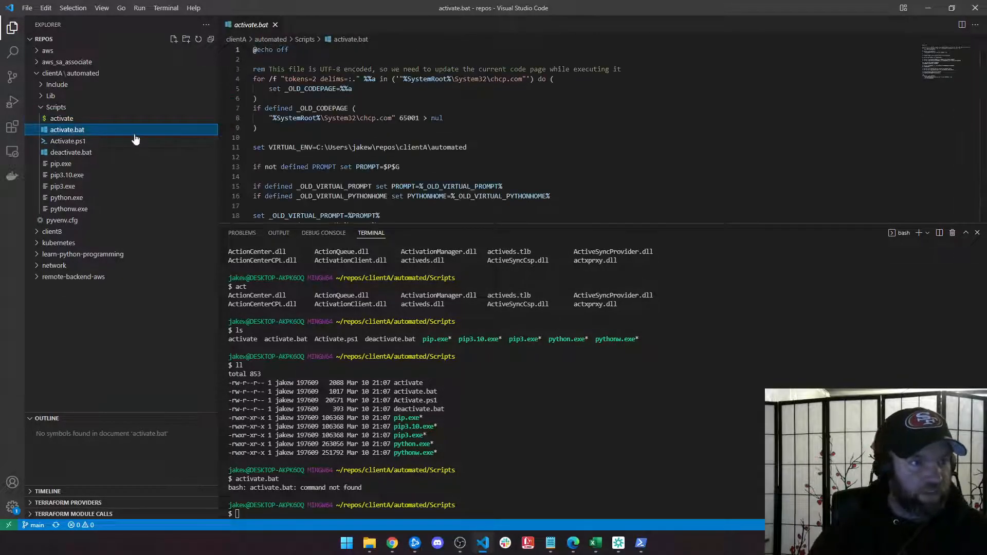
scroll(down, 3)
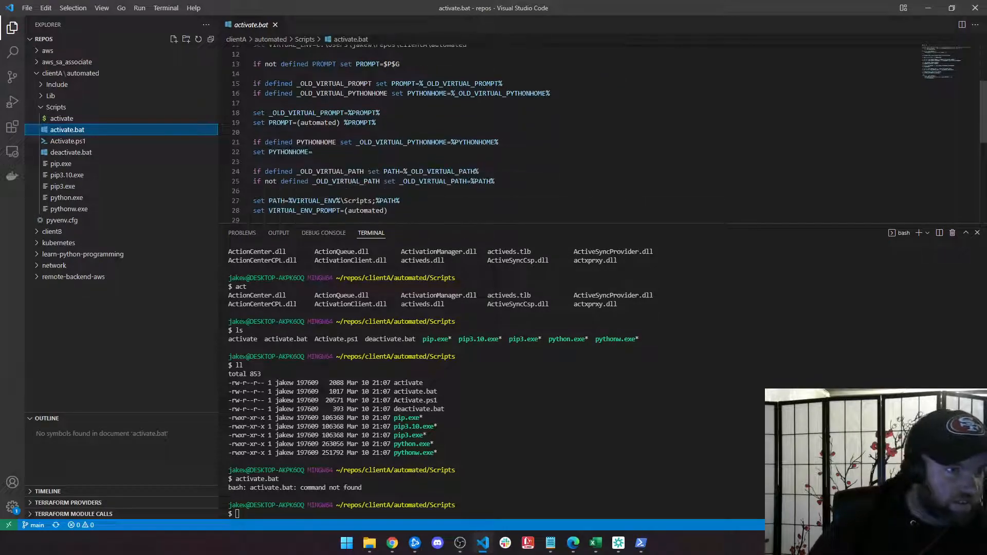
scroll(down, 3)
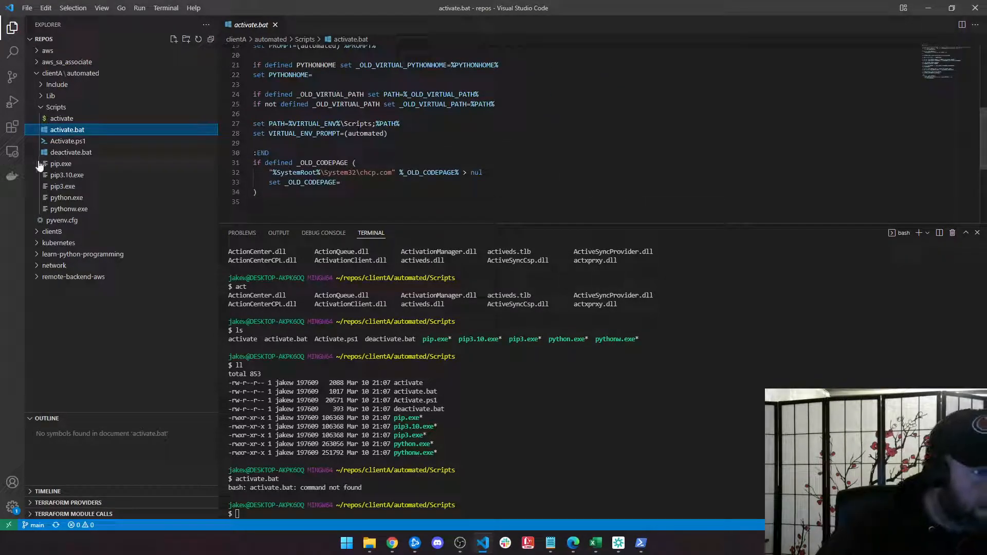
Open Activate.ps1 and scroll to its execution-policy notes.
click(67, 141)
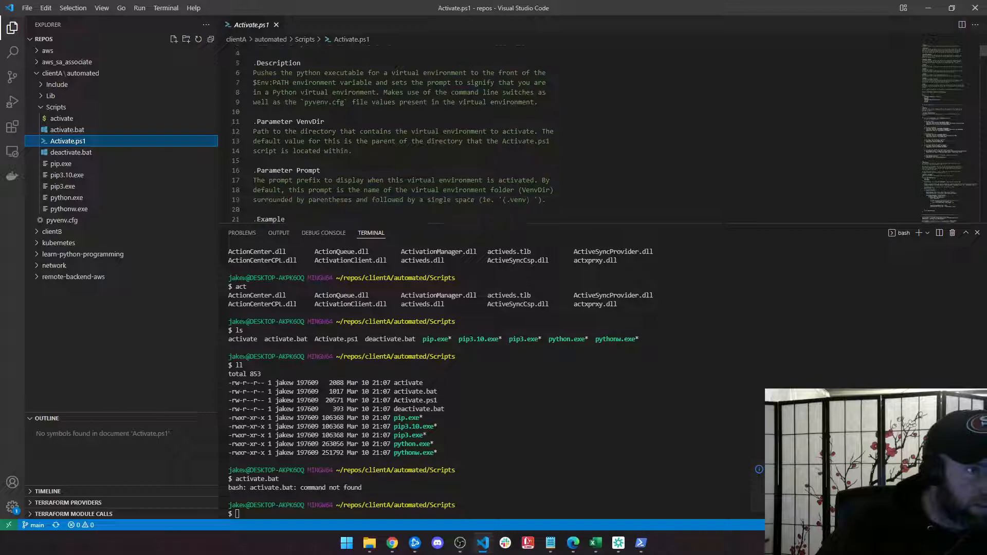
scroll(down, 3)
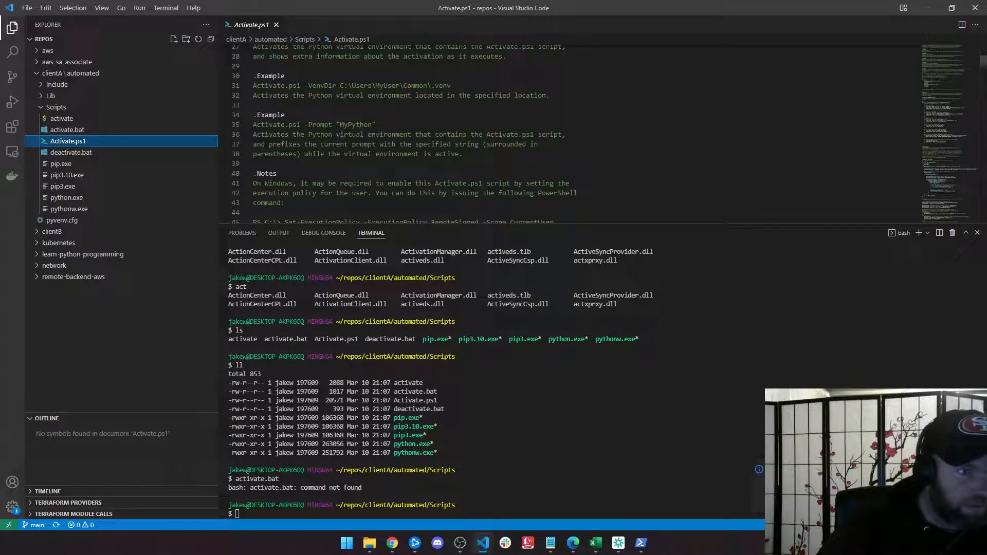
scroll(down, 3)
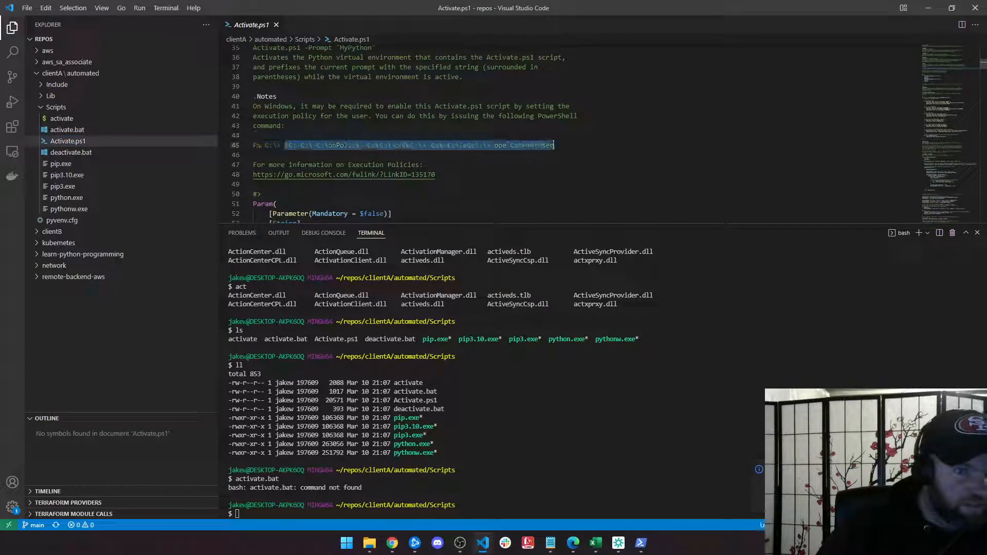
Run Set-ExecutionPolicy -ExecutionPolicy RemoteSigned -Scope CurrentUser in bash, which fails.
text(Set-ExecutionPolicy -ExecutionPolicy RemoteSigned -Scope CurrentUser)
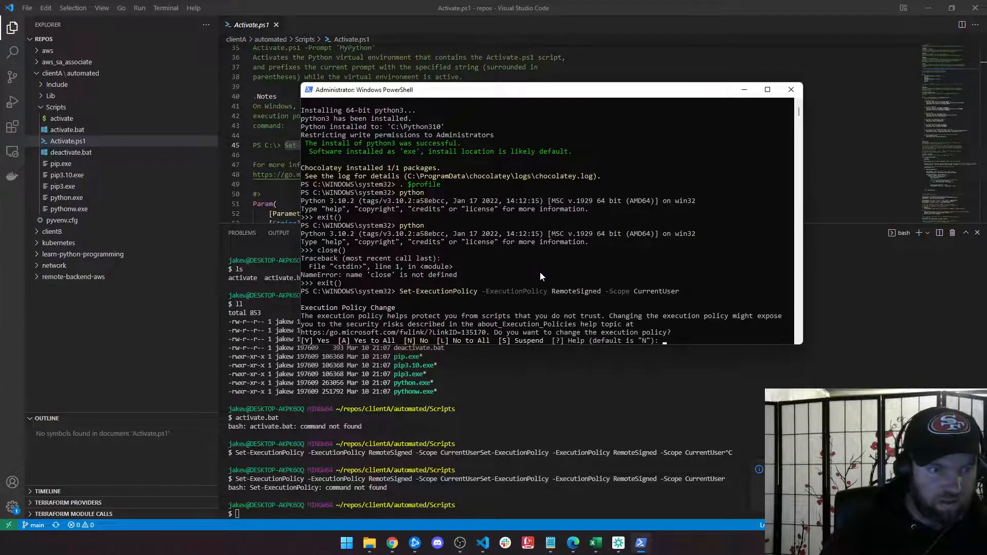
Approve the policy with 'A' and cd to clientA\automated\Scripts in admin PowerShell.
text(A)
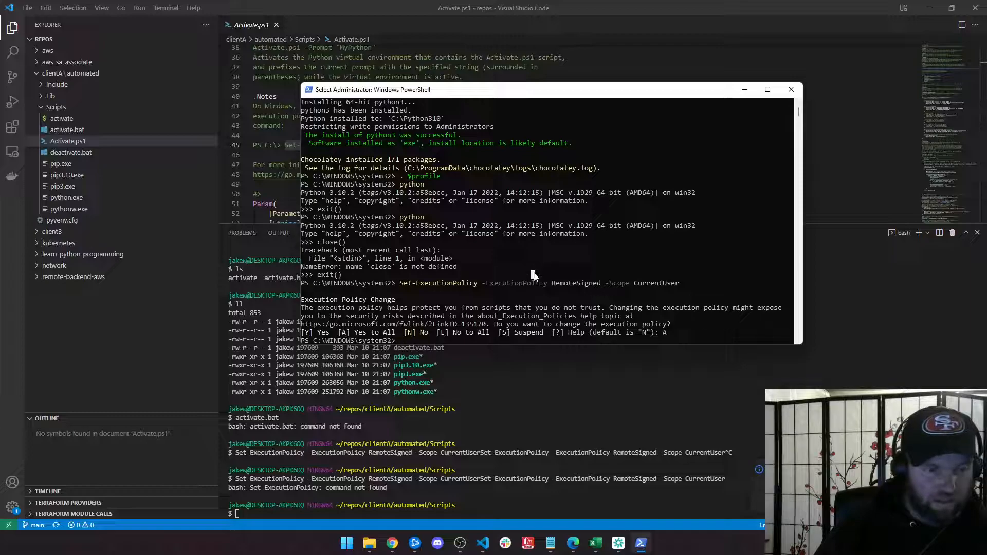
text(cd c:)
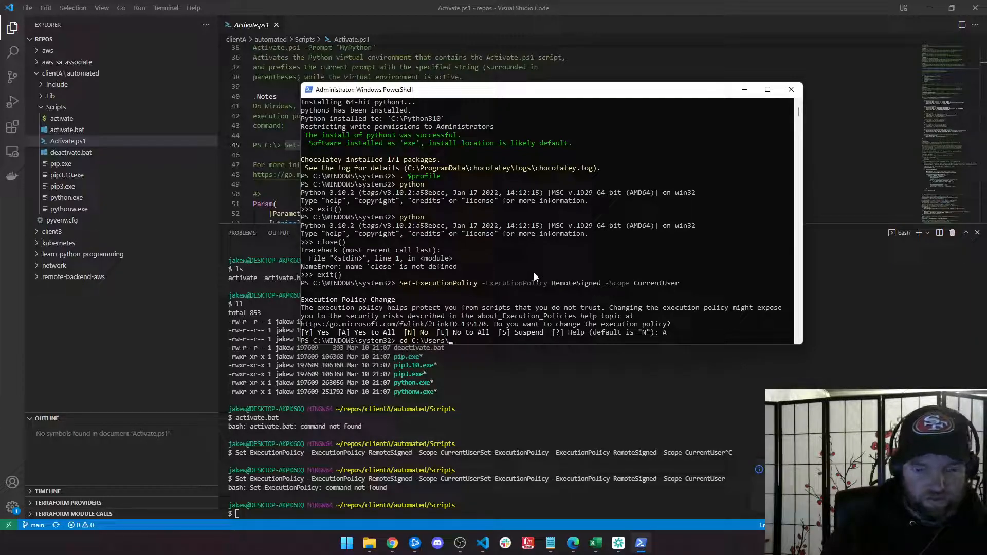
text(jakew\repos\)
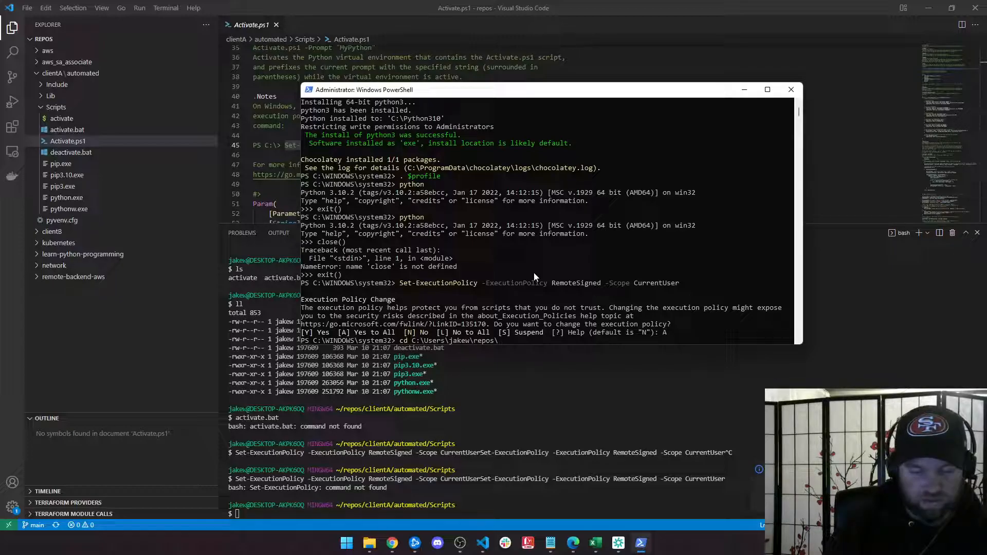
text(clientA\)
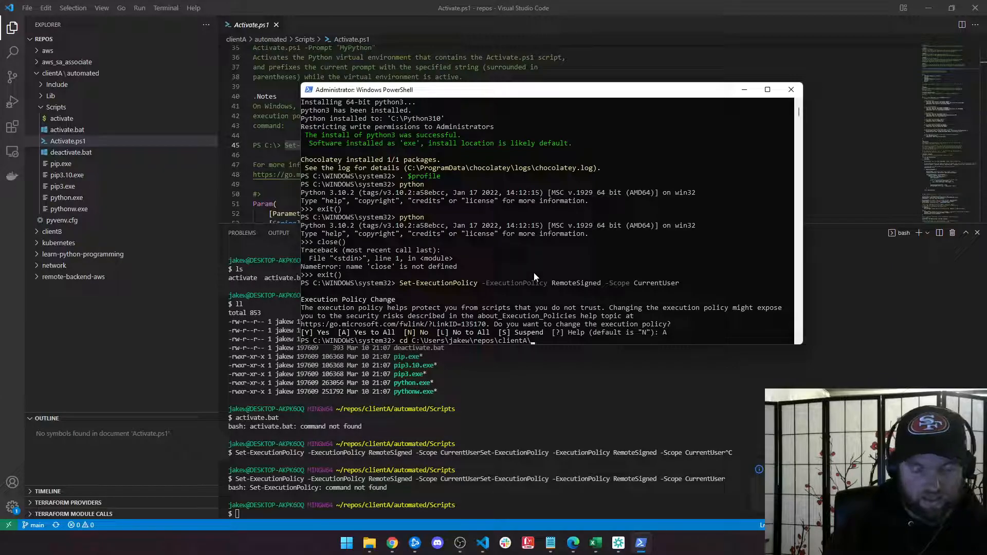
text(automated\Scripts\)
text(ls)
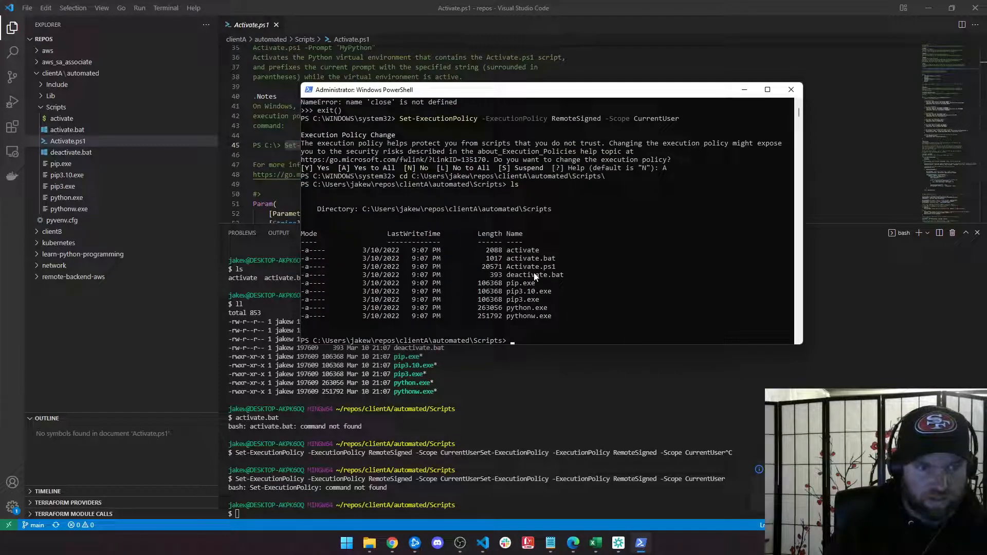
Activate the automated environment and run where python to confirm.
text(activate)
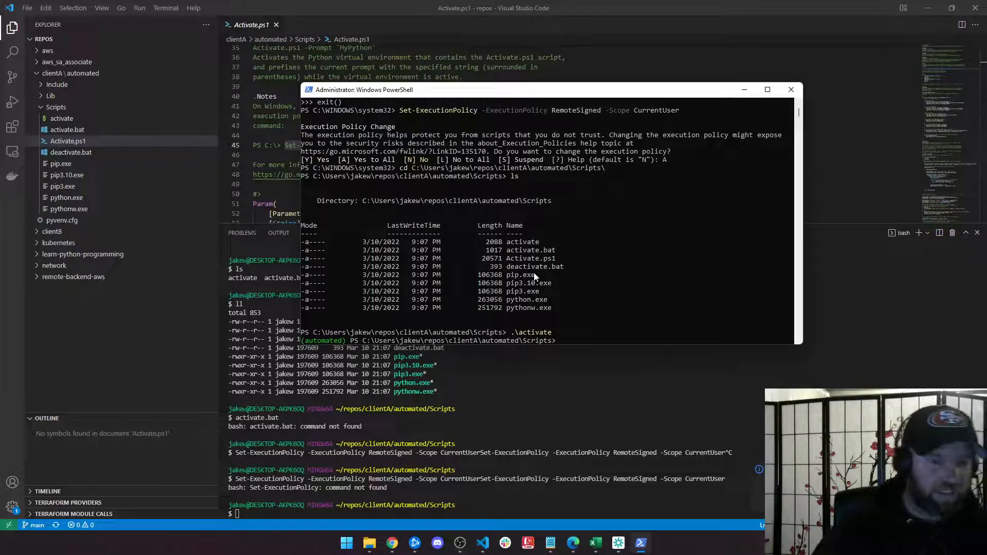
mouse_move(381, 308)
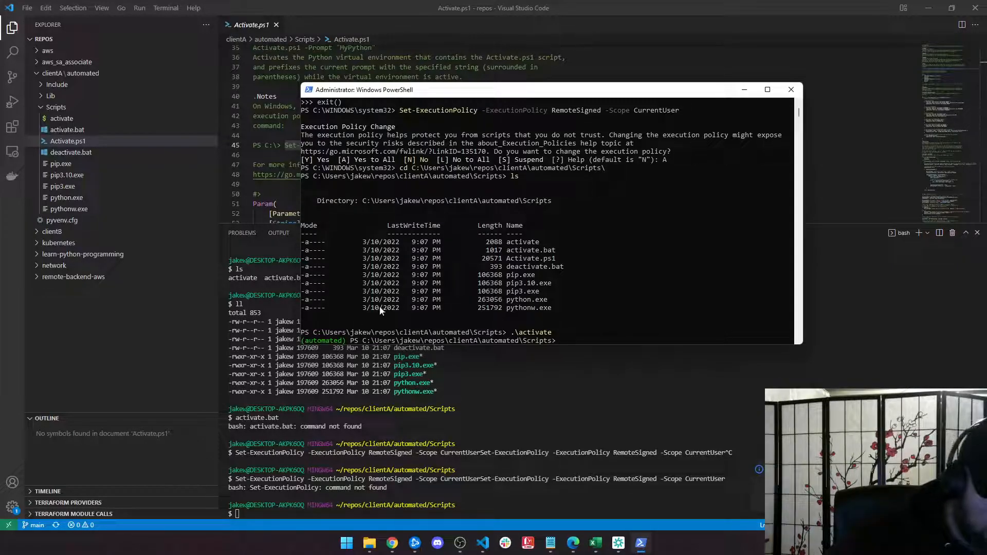
text(where python)
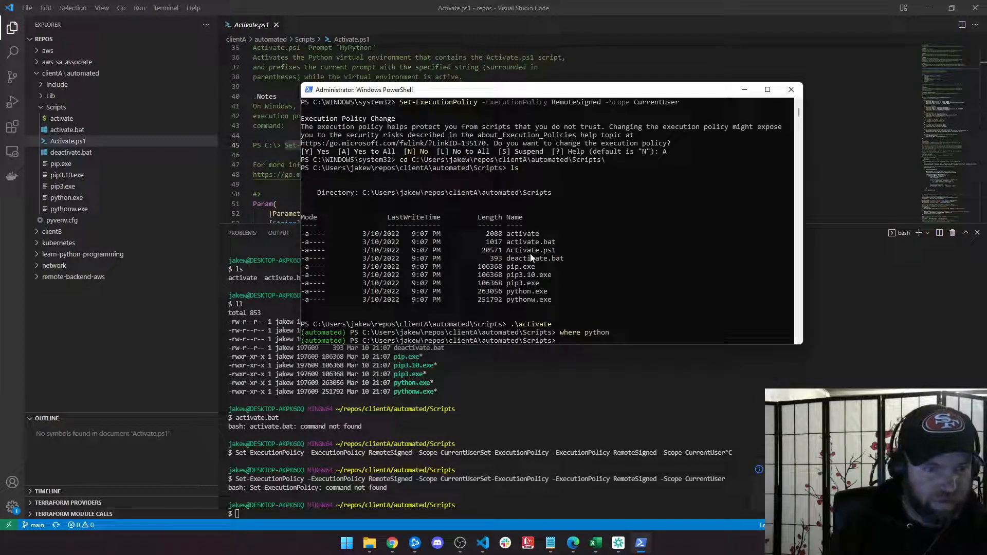
scroll(down, 3)
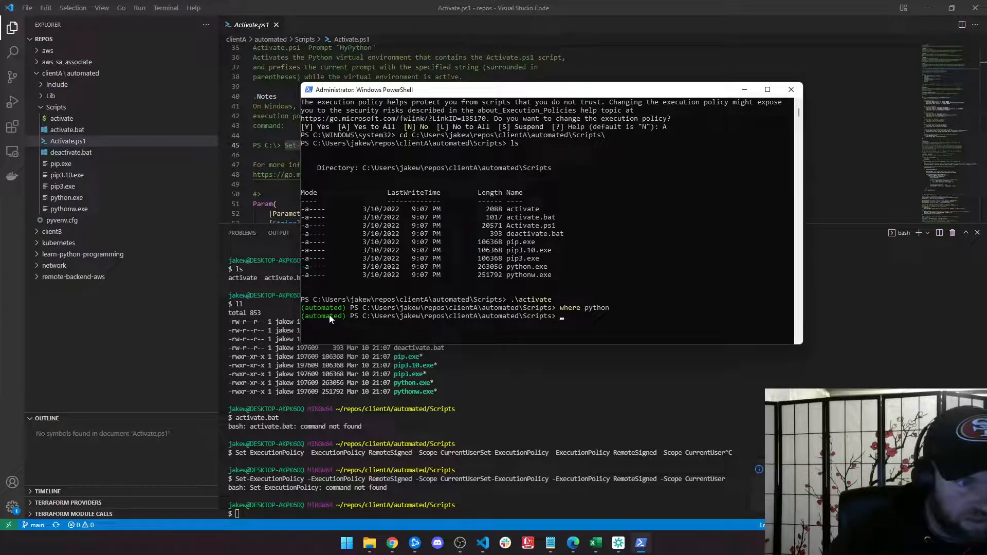
mouse_move(345, 319)
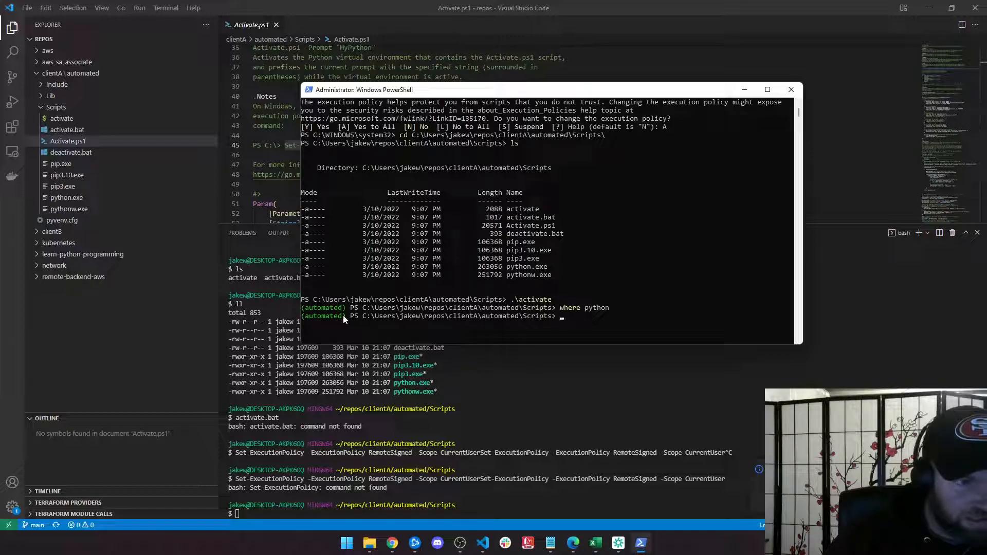
mouse_move(339, 323)
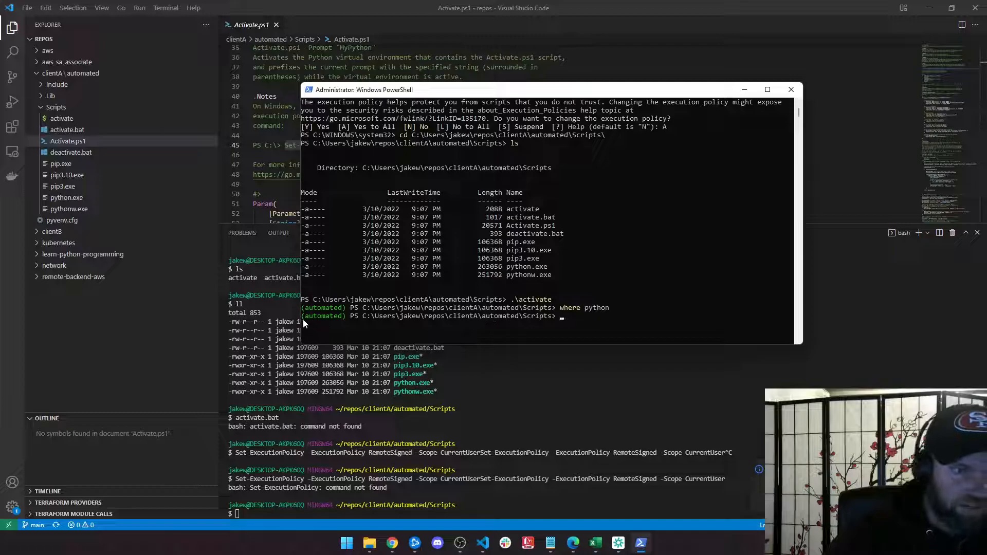
mouse_move(326, 321)
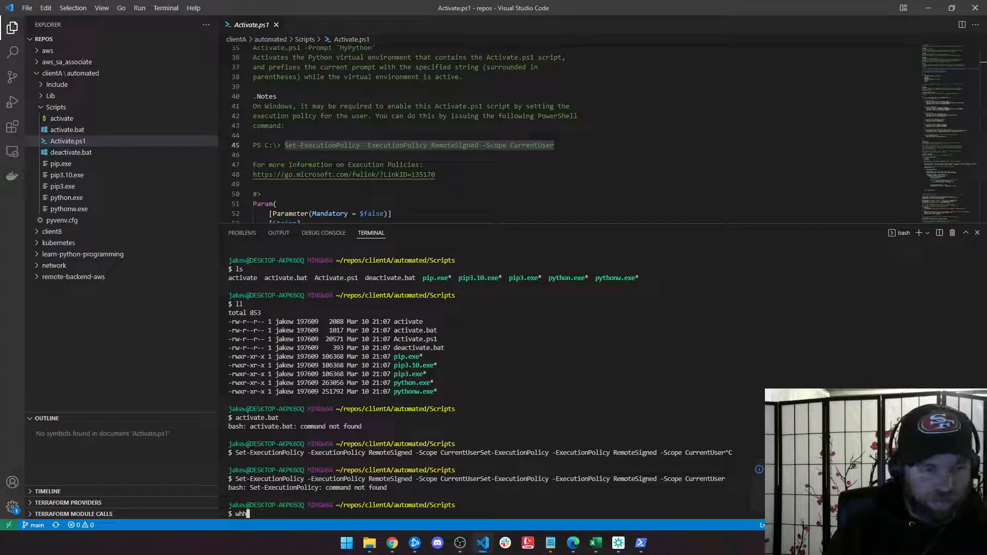
Run where python in bash, showing automated's python.exe first, then retry activate.
text(where python)
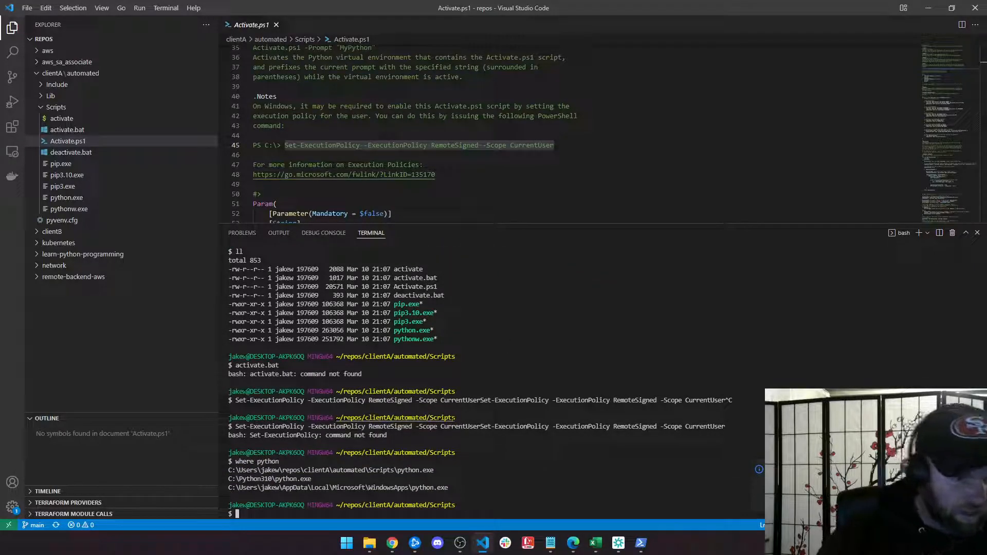
mouse_move(331, 471)
text(ls)
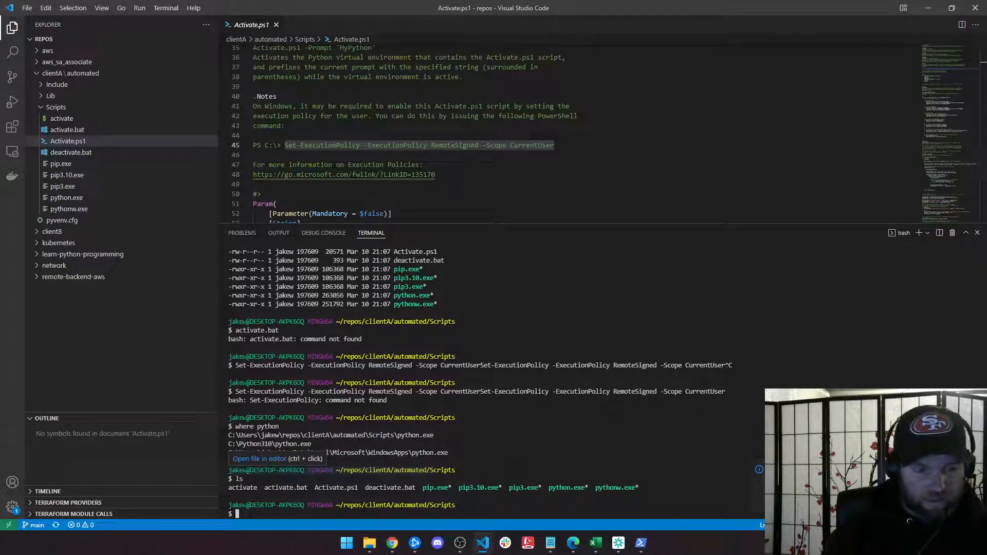
text(activate)
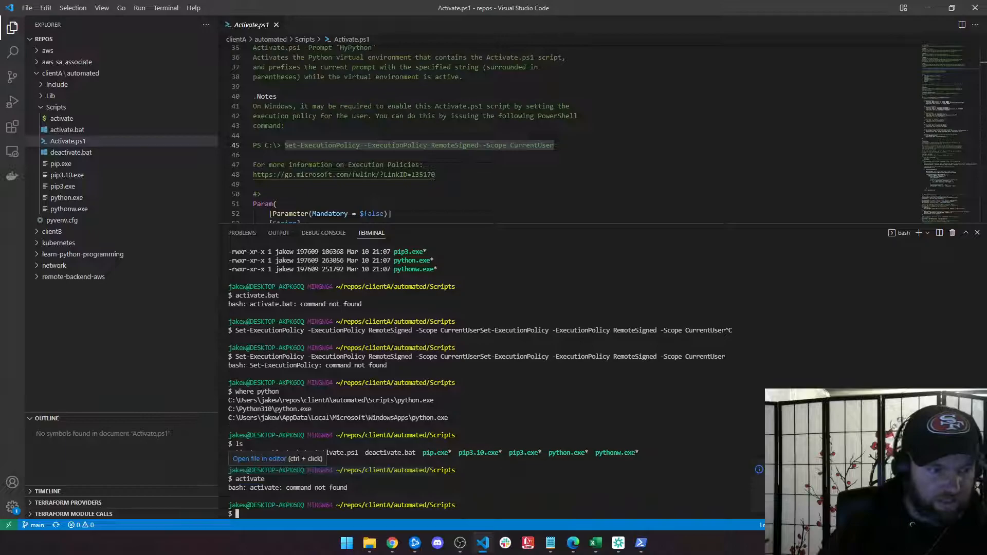
mouse_move(905, 232)
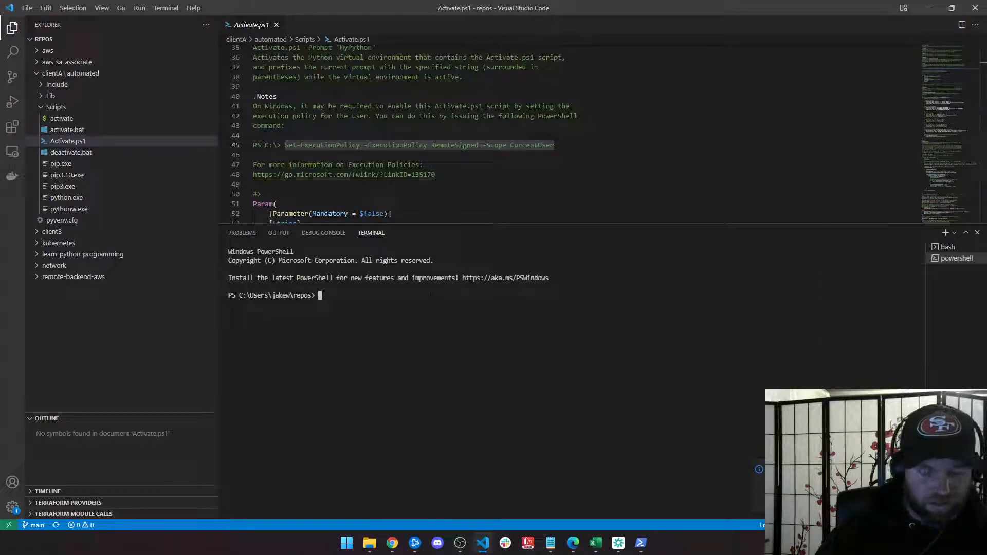
Change into clientA\automated\Scripts, list its contents and check where python resolves.
text(cd)
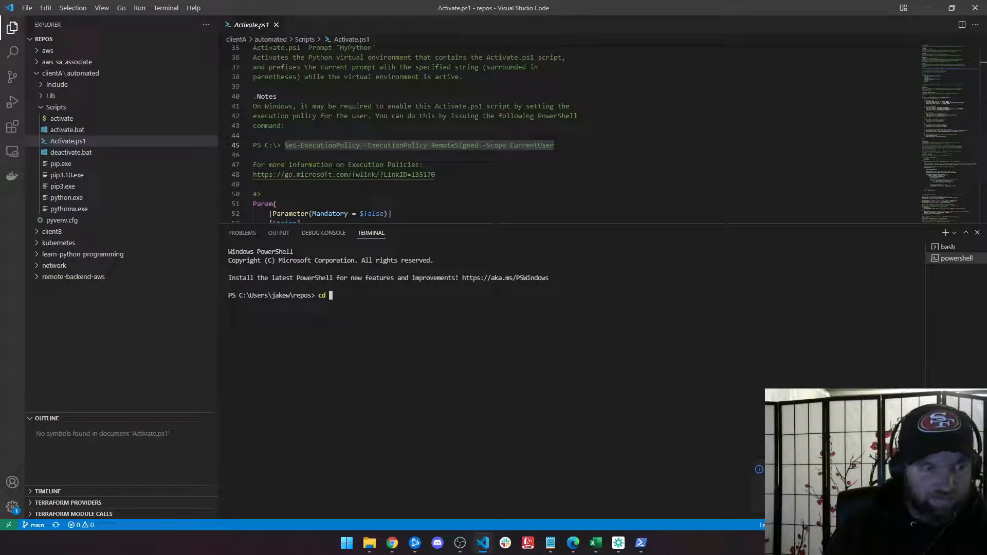
text(.\clientA\automated\Scripts\)
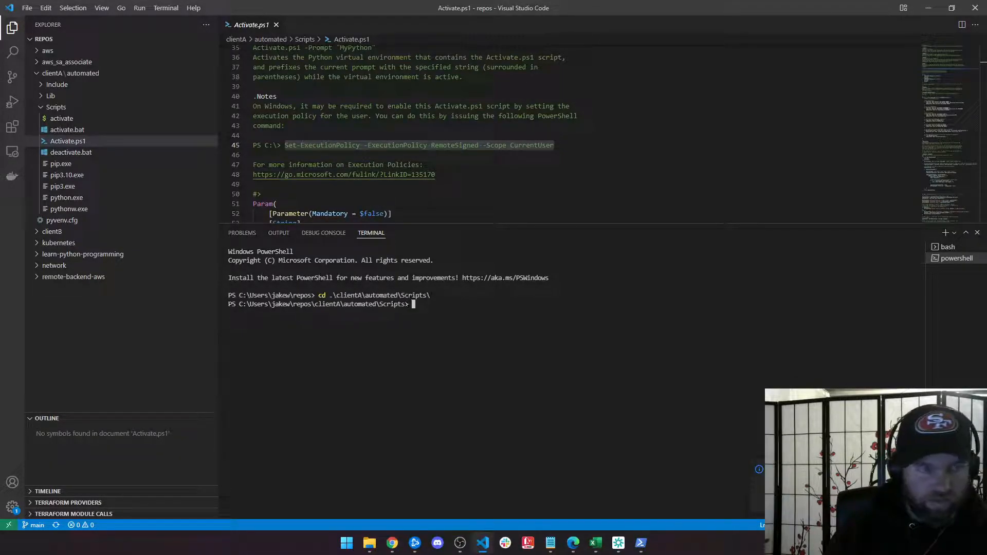
text(ls)
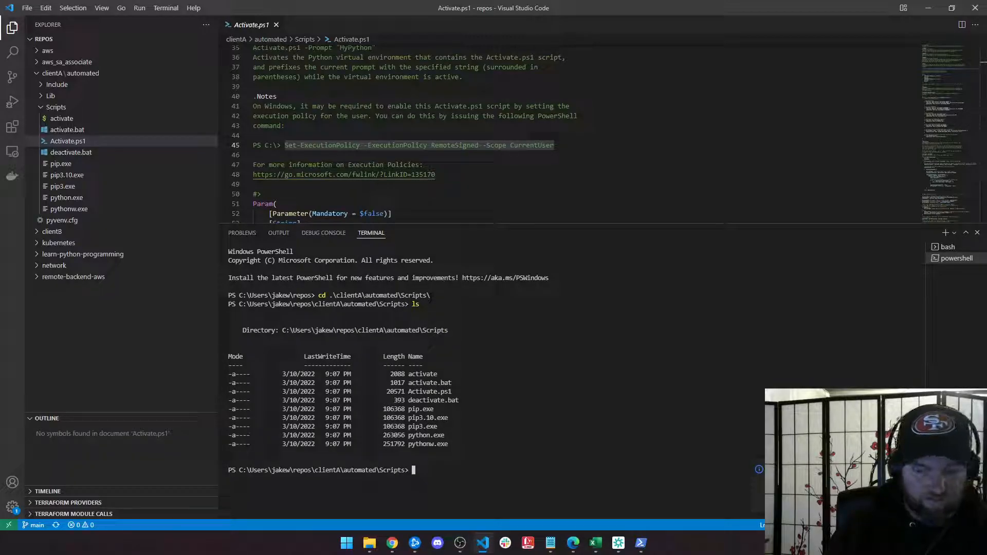
text(pyth)
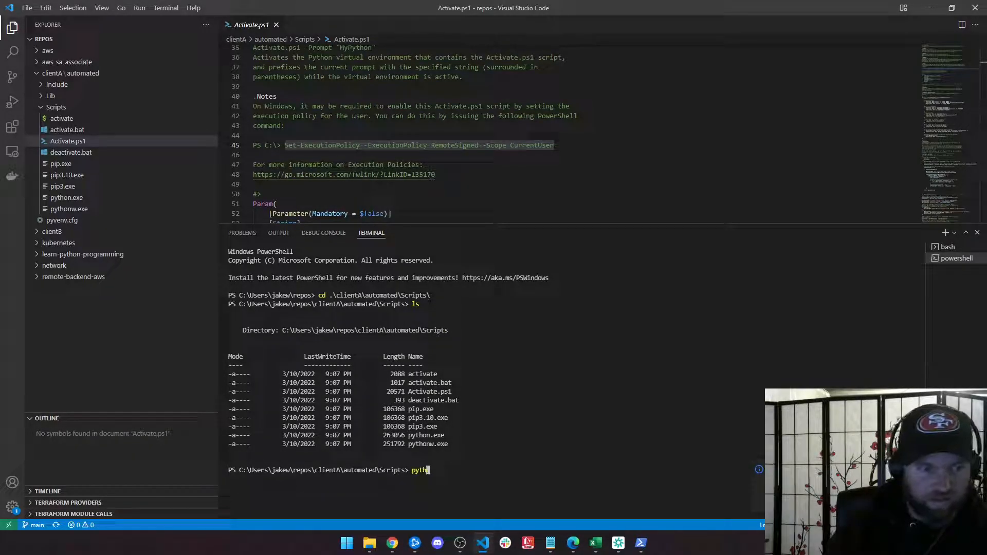
text(where python)
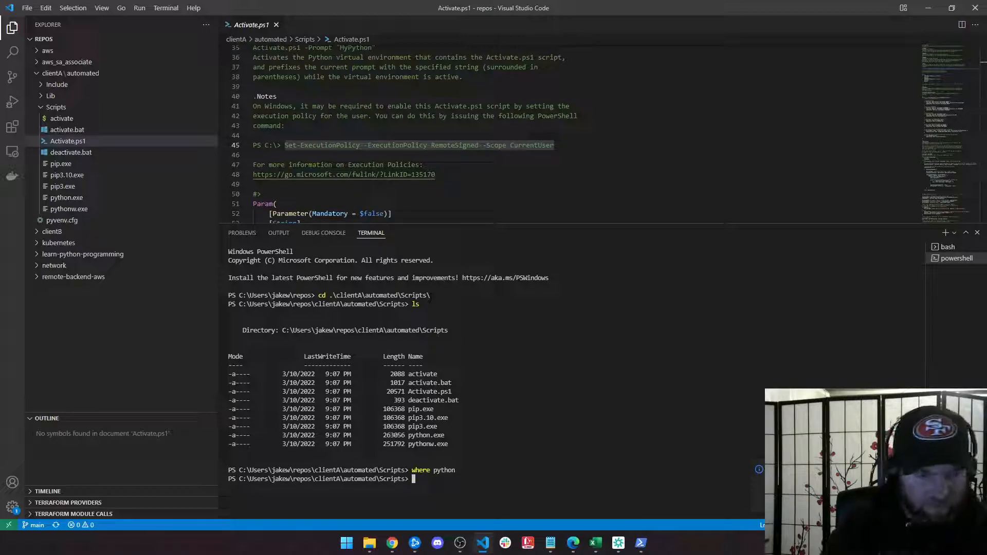
Activate the automated environment by running activate from the Scripts folder.
text(activate)
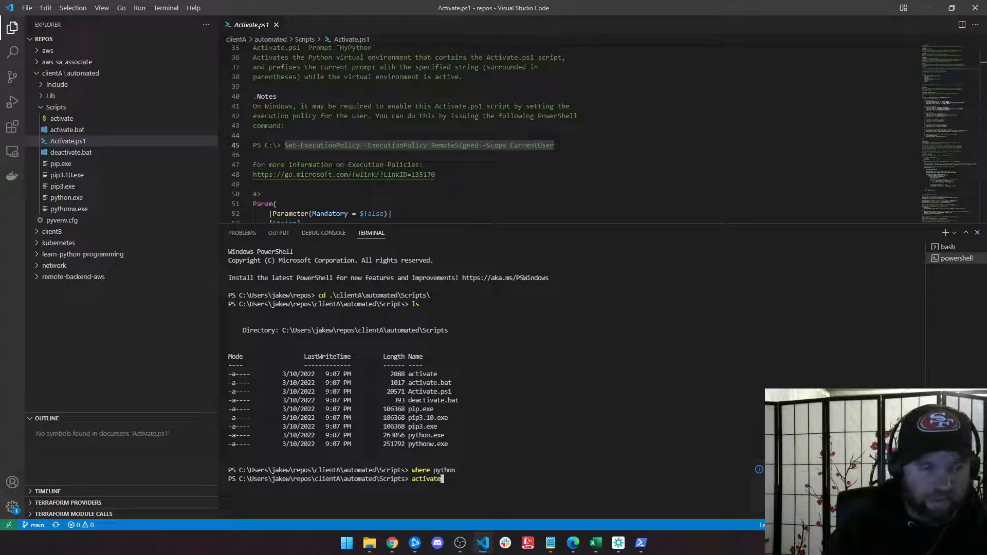
key(enter)
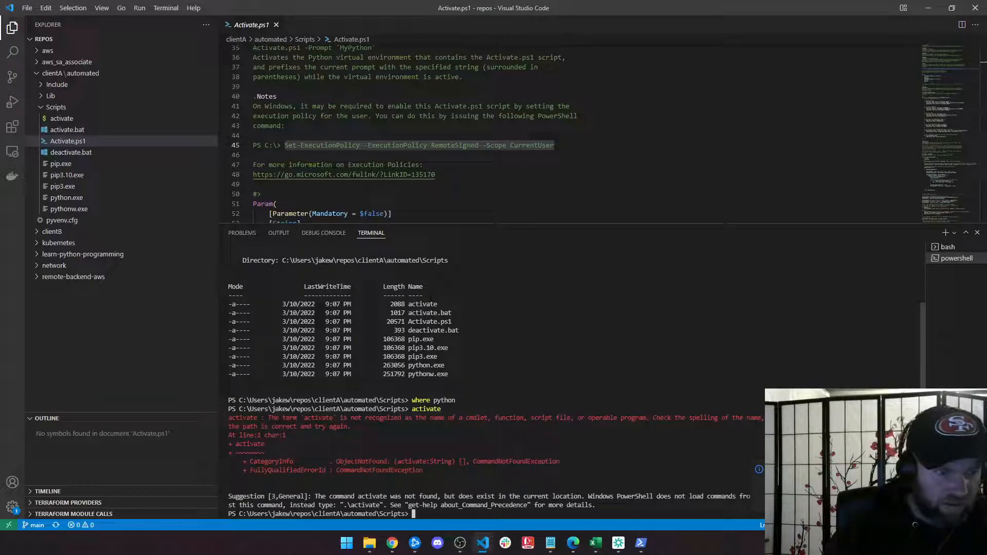
text(activate)
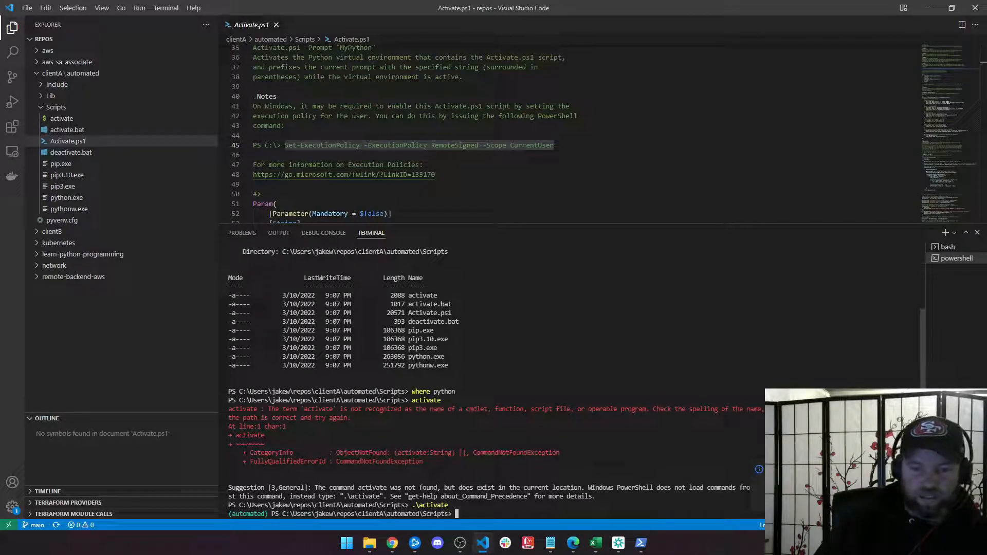
click(13, 126)
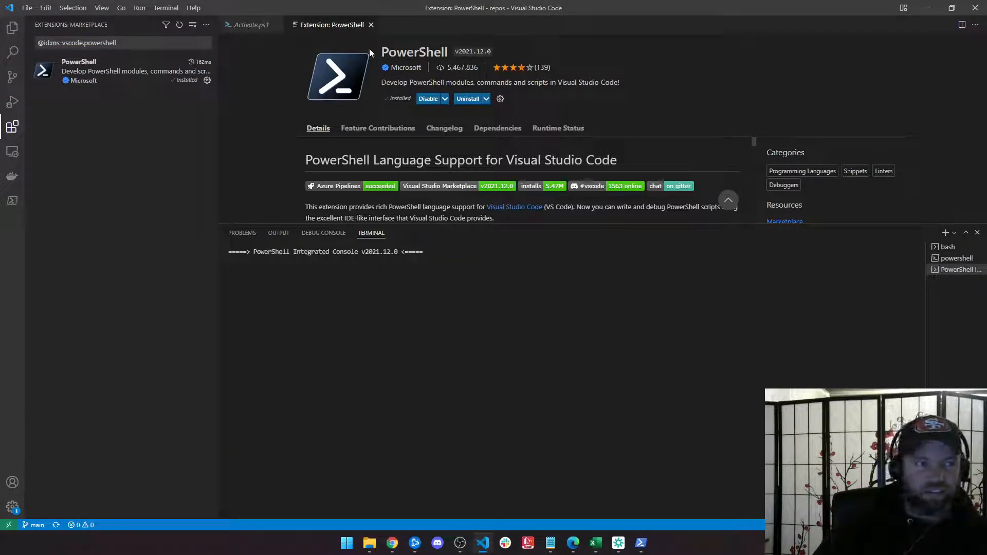
Close the Extension: PowerShell and Activate.ps1 tabs and return to the Explorer view.
click(249, 25)
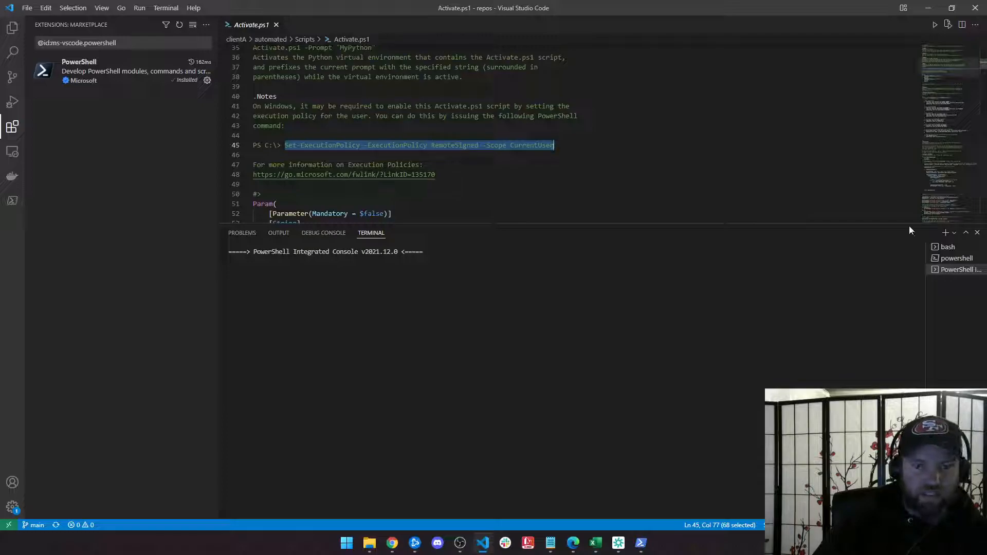
click(275, 25)
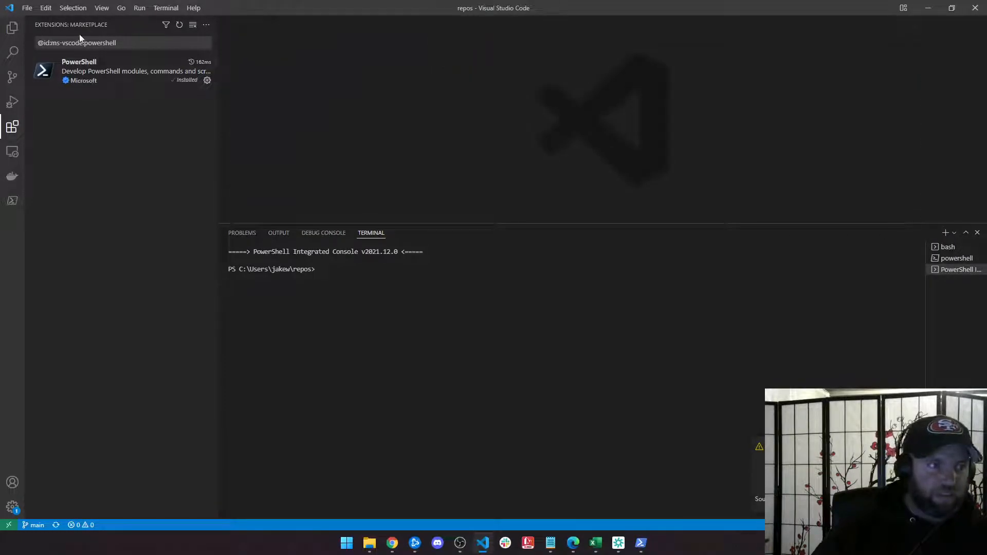
click(12, 28)
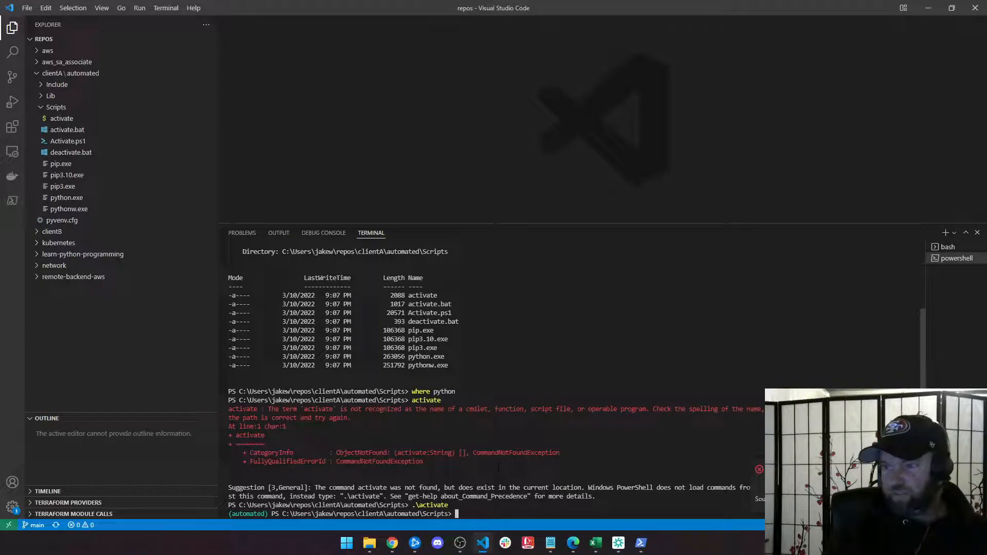
Try which python, launch the Python 3.10.2 REPL, then exit it with exit().
text(which python)
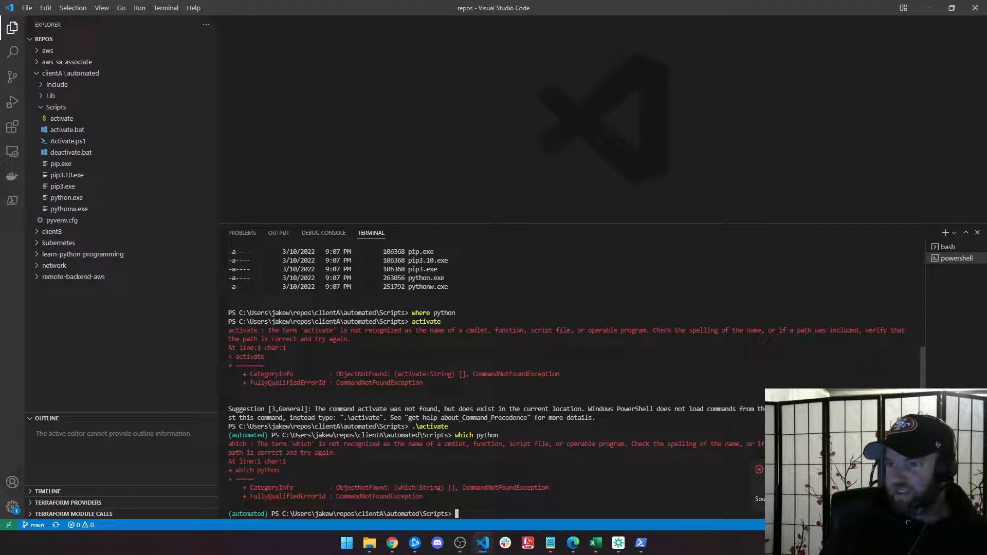
text(which python)
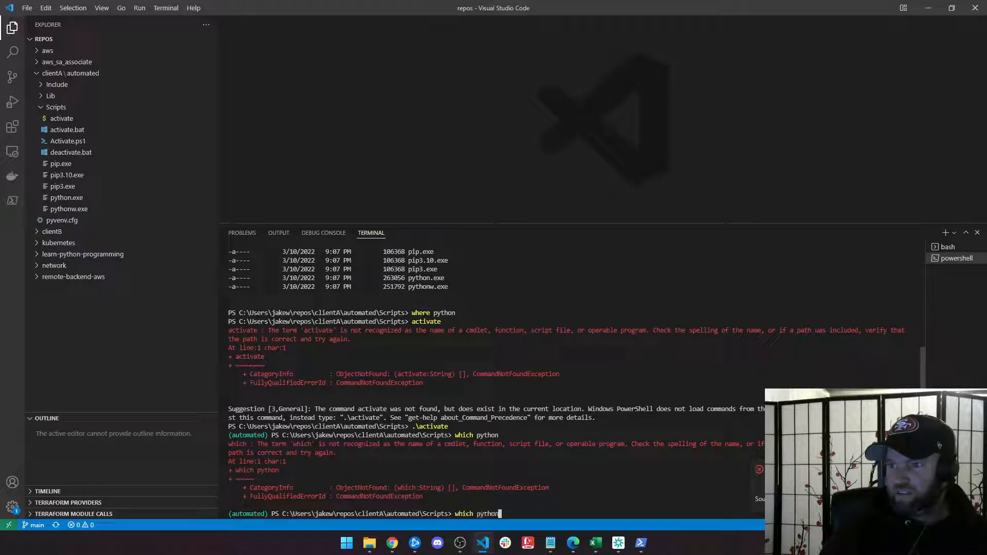
text(.\python.exe)
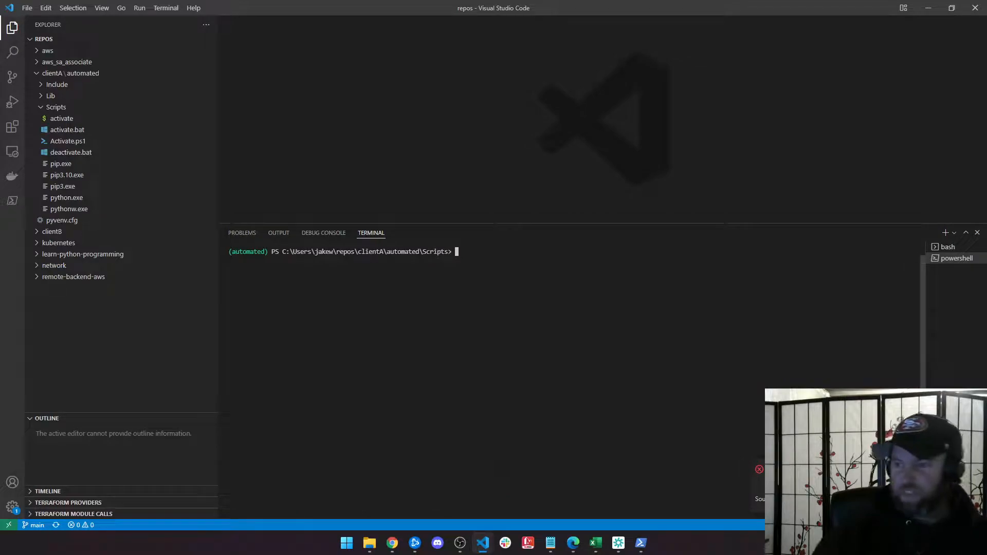
text(p)
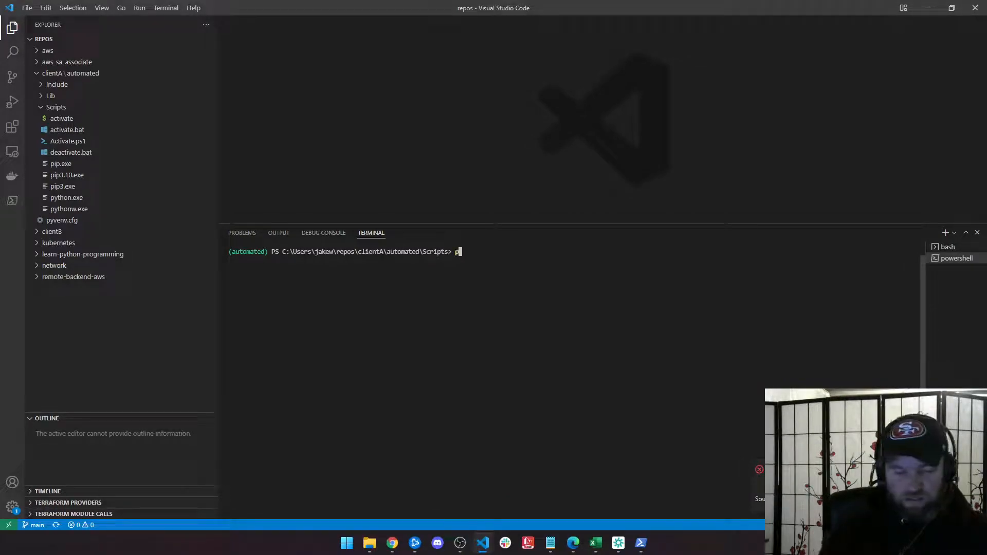
text(ython)
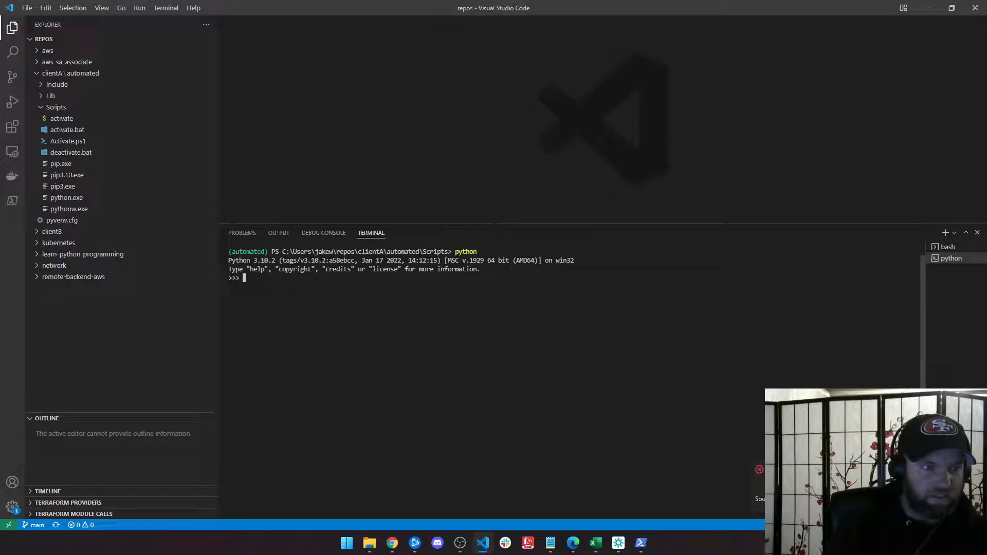
text(exitr())
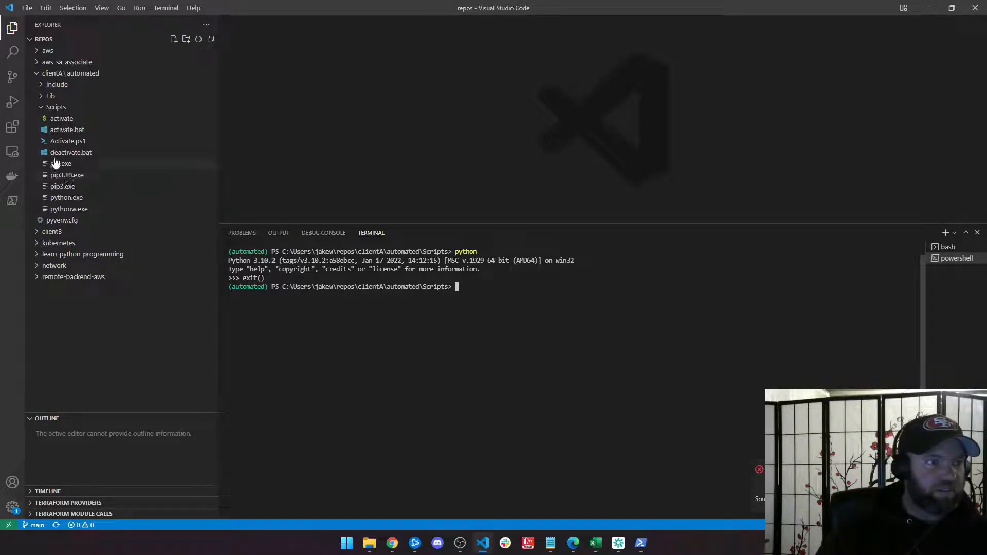
Open deactivate.bat, run deactivate and check where python now points.
click(71, 151)
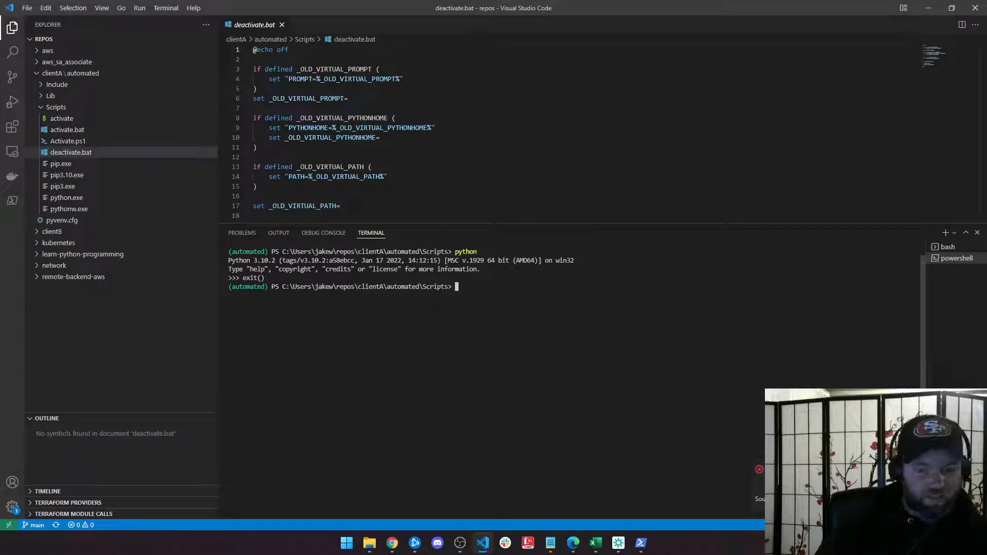
text(deactivate.bat)
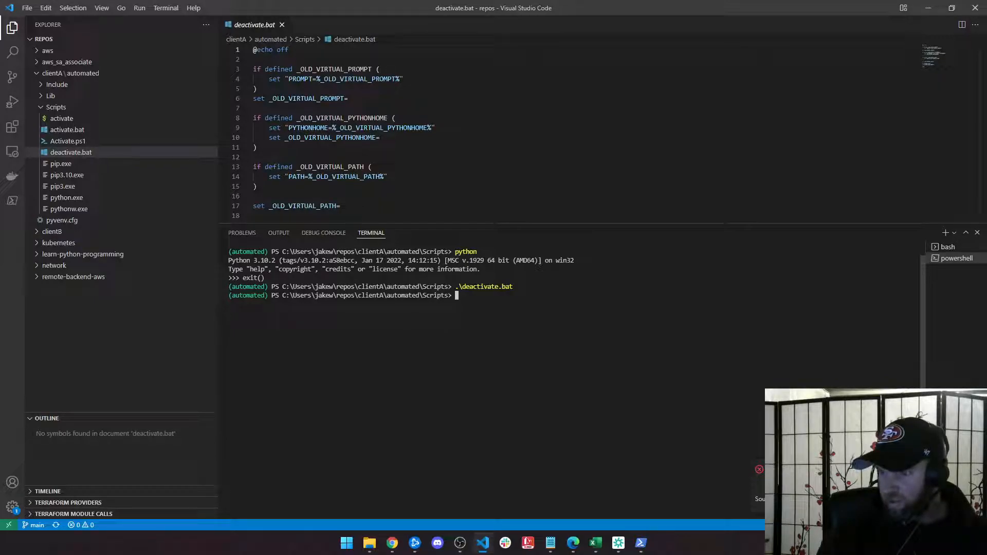
text(deactivate)
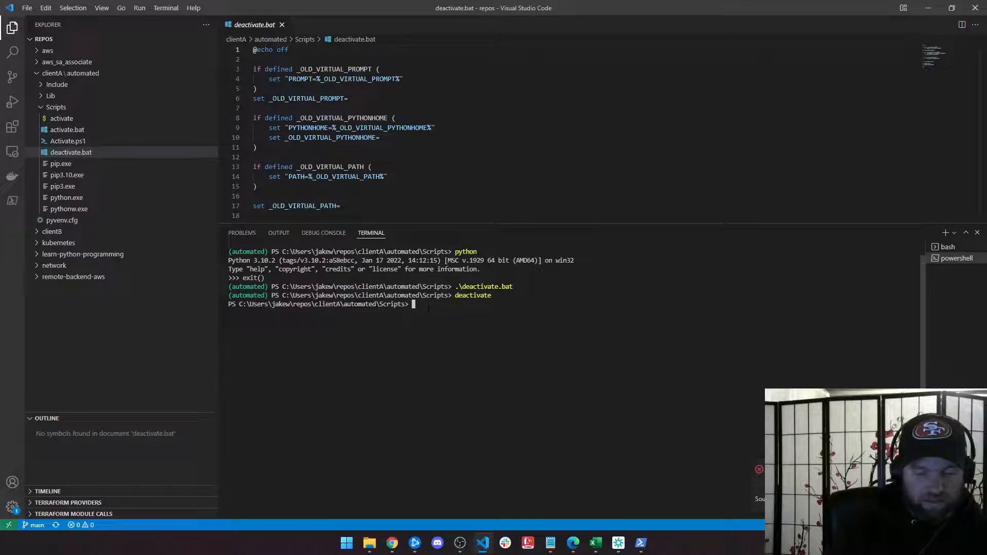
text(where python)
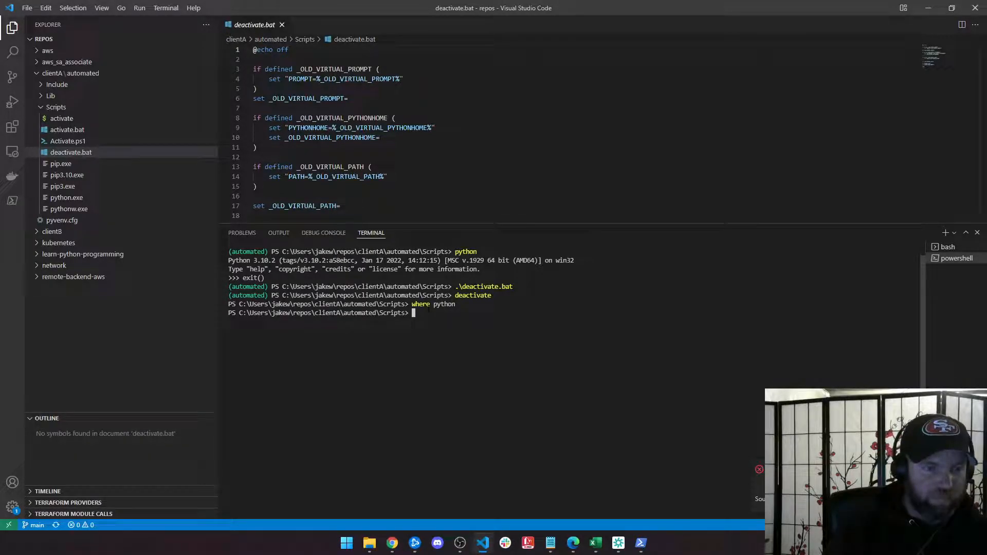
Re-activate with .\activate, deactivate via .\deactivate.bat, then cd ../.. to repos.
text(activate)
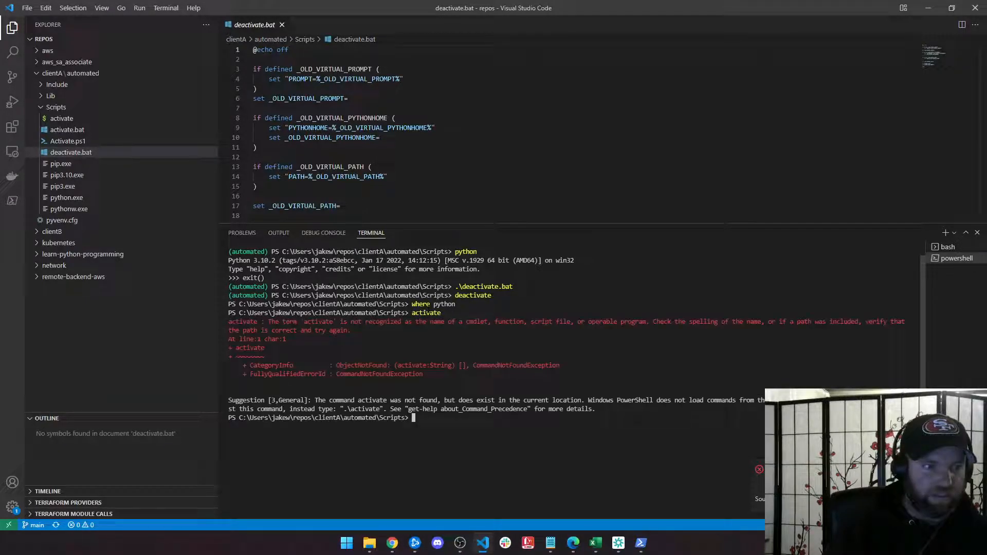
text(.\activate)
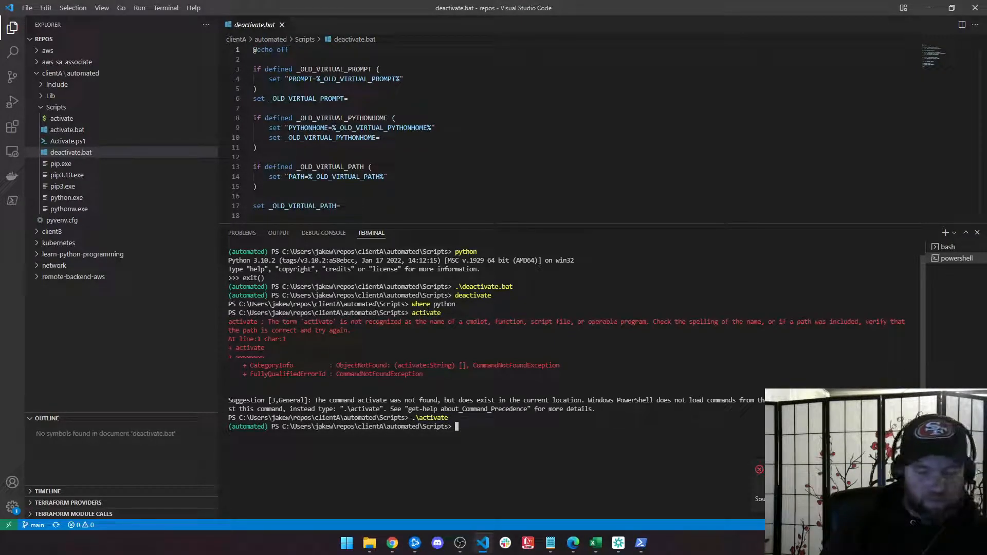
text(.\deactivate.bat)
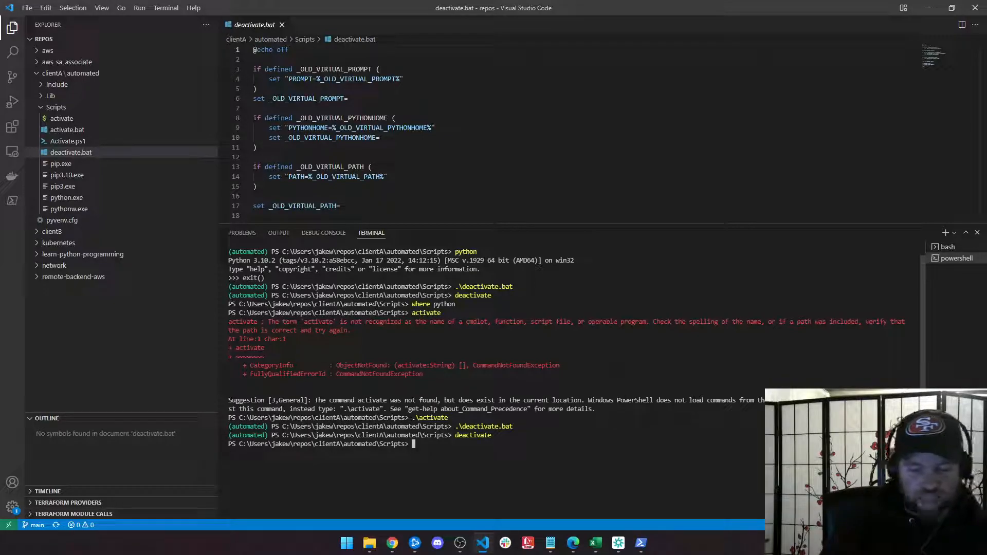
text(cd ../..)
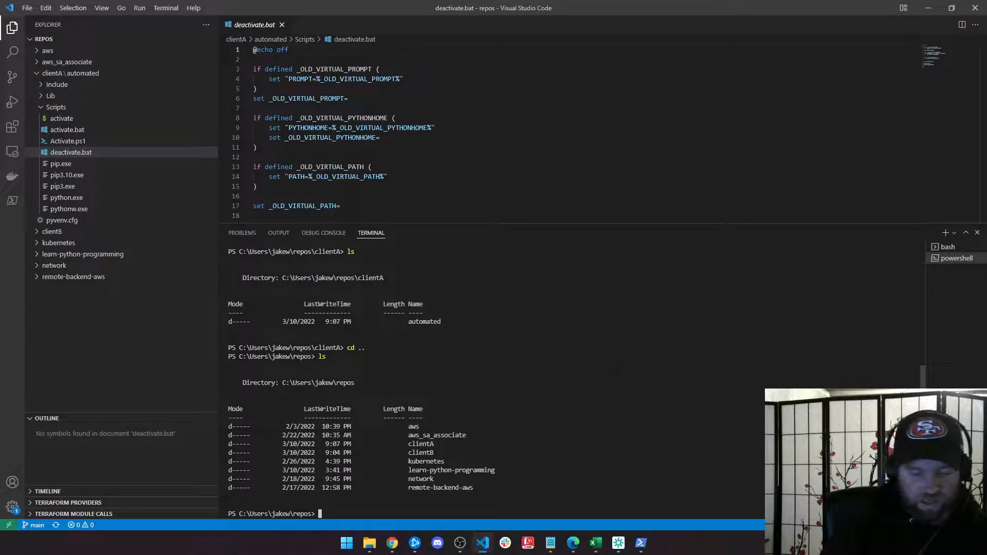
In bash, cd ../../.. back to repos and enter rm -rf client* to delete client folders.
text(rm)
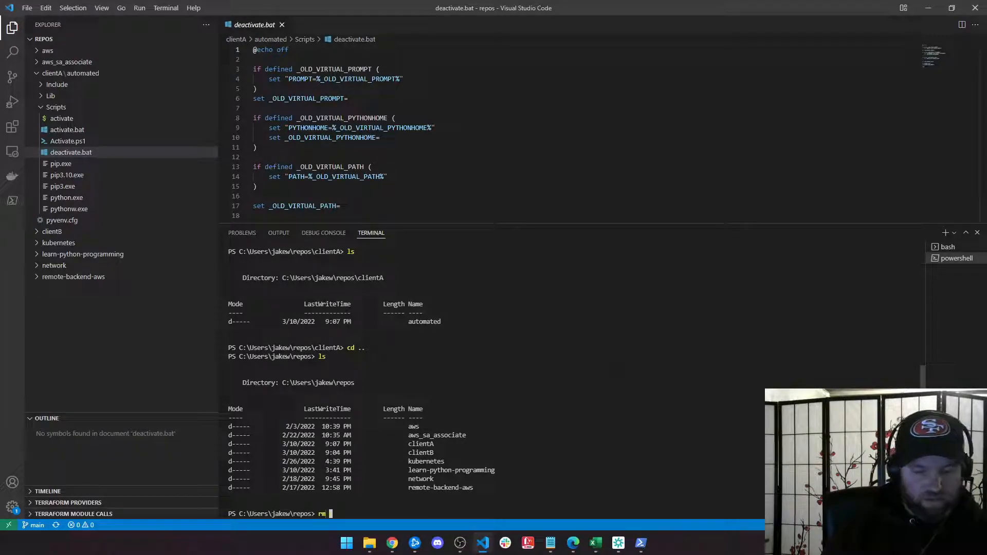
text(client)
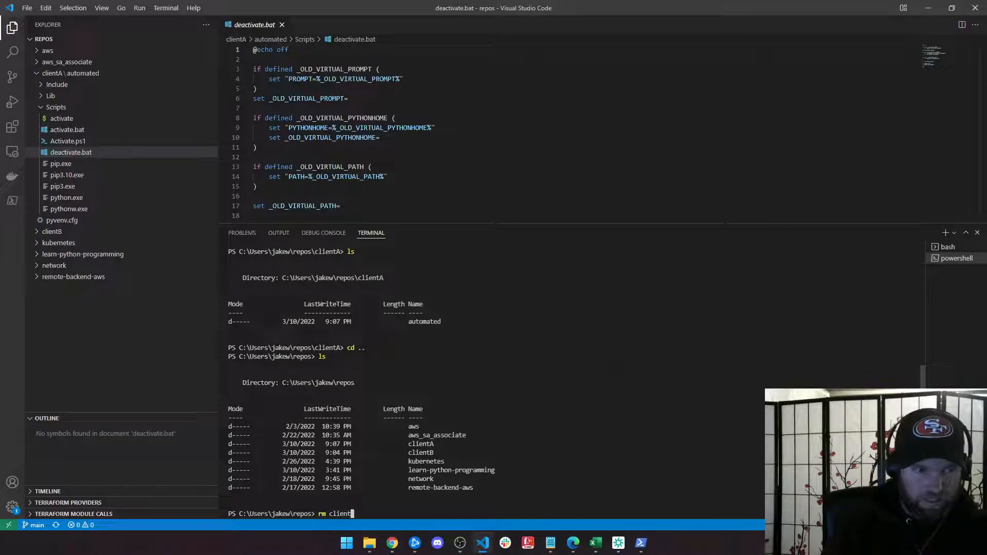
text(.\clientB\)
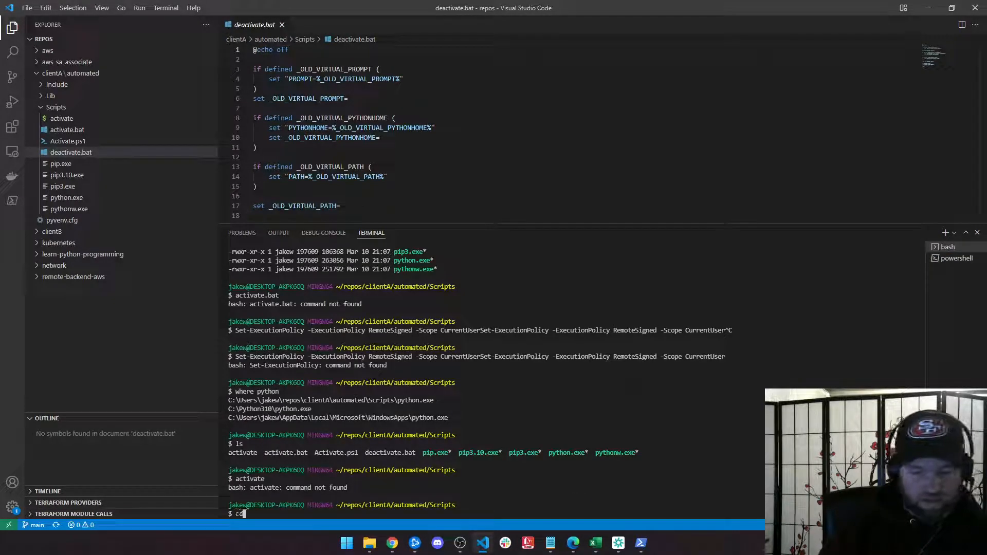
text(cd ../../..)
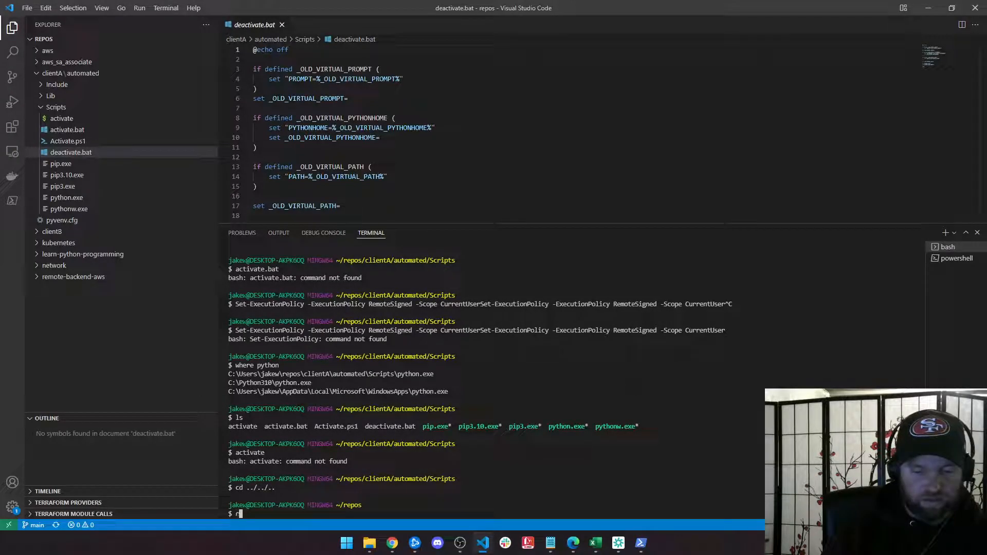
text(m -rf client*)
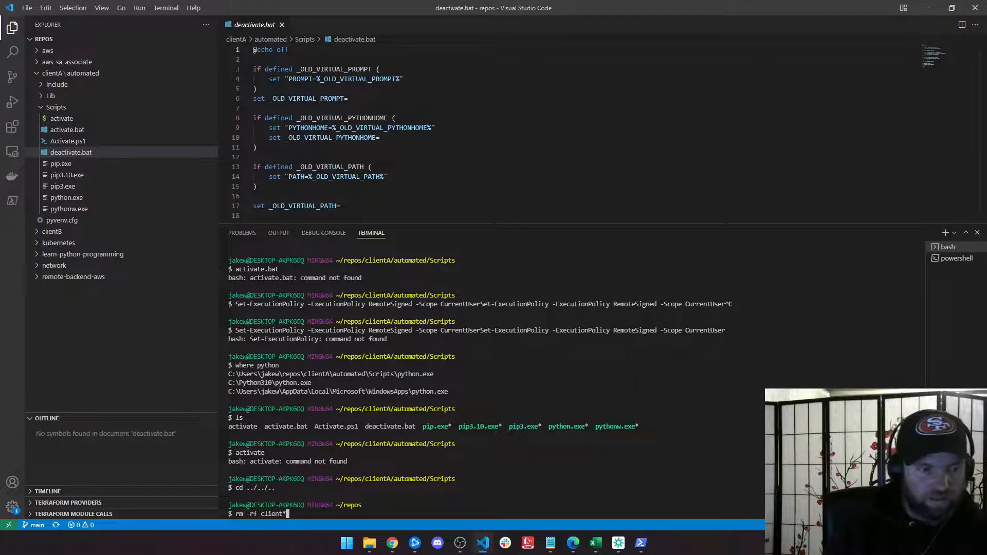